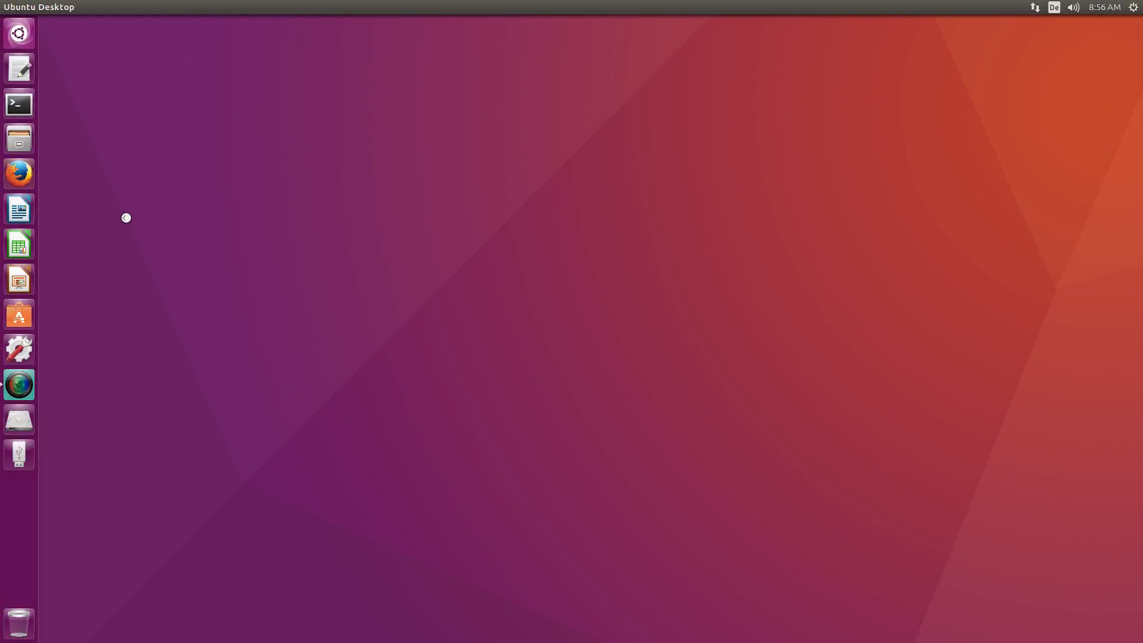
Launch Firefox and browse to appimage.org
left_click(18, 173)
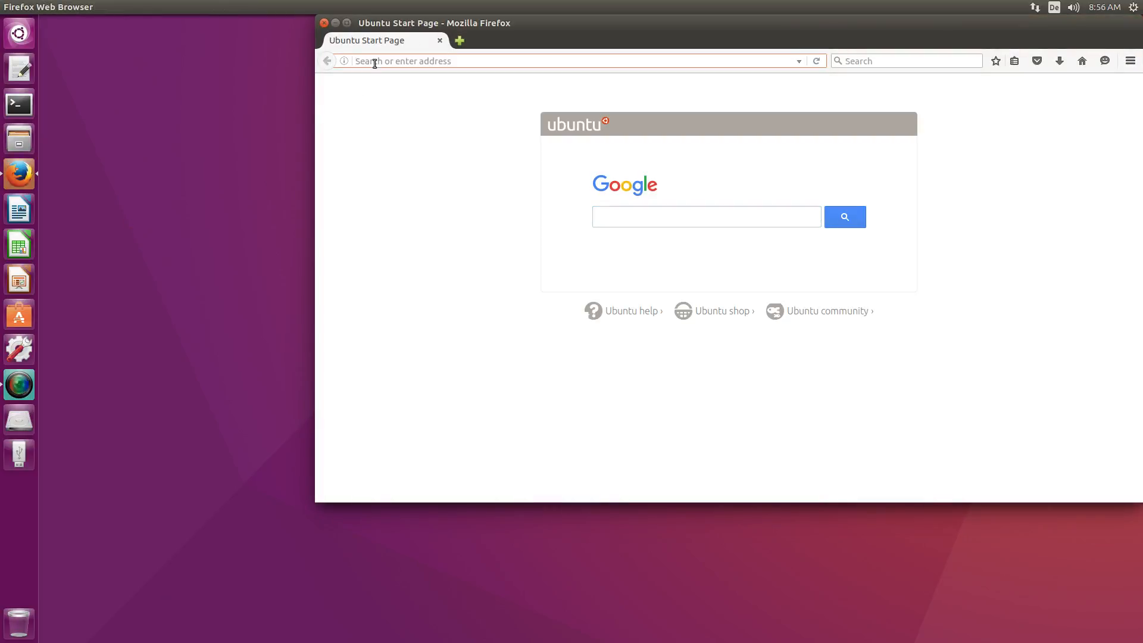
type("appimage.org")
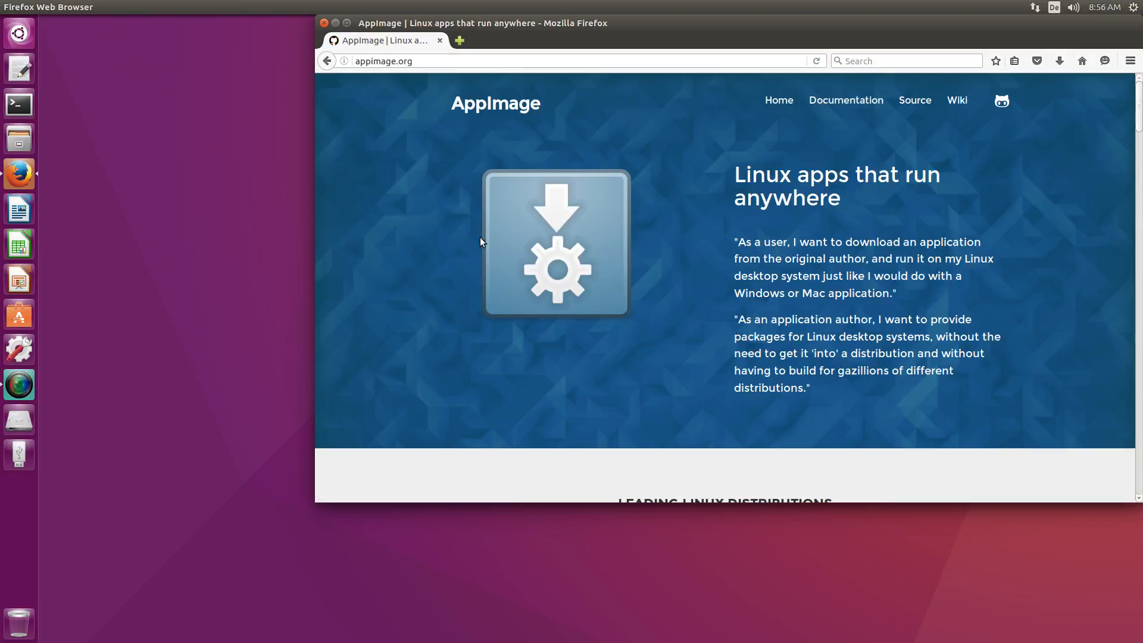
scroll("down", 3)
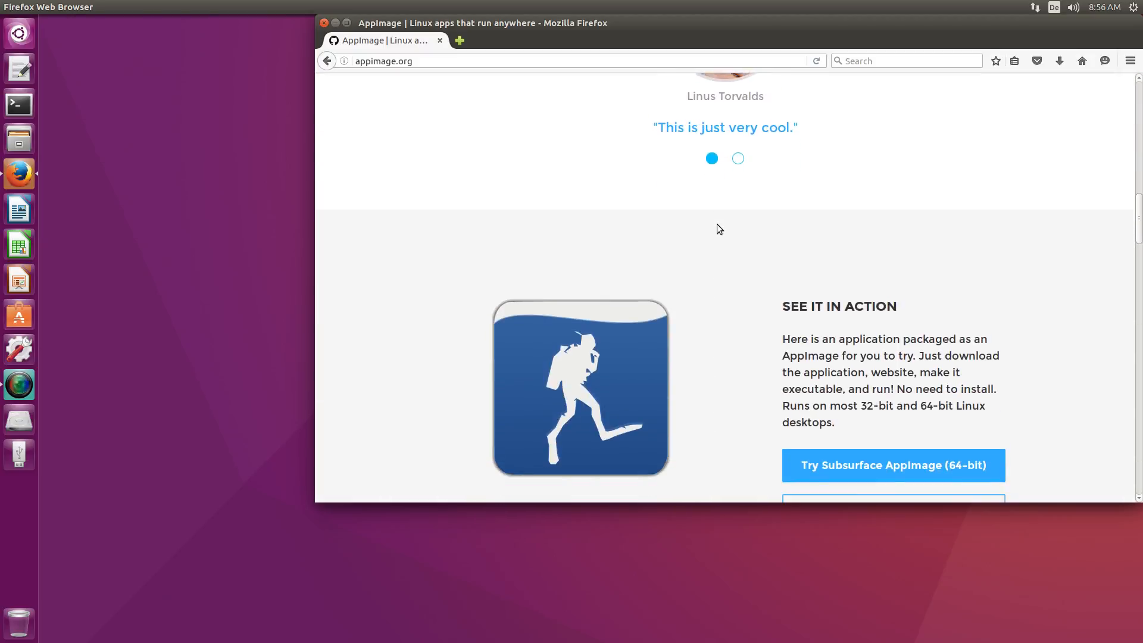
scroll("down", 3)
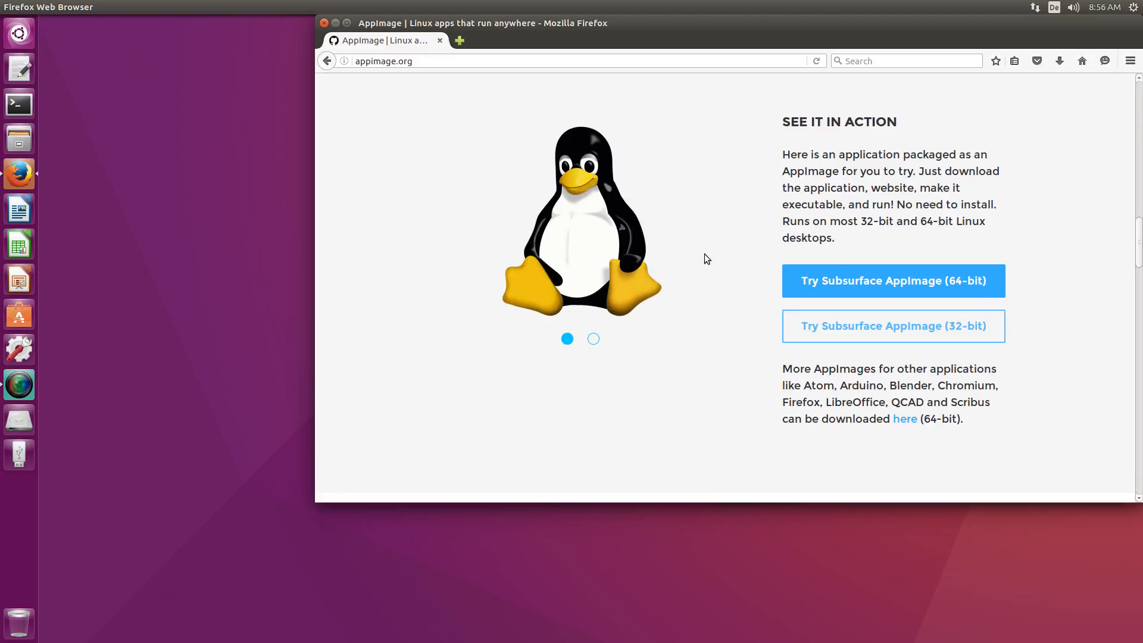
Save the 48.8 MB 64-bit Subsurface AppImage to Downloads
left_click(892, 281)
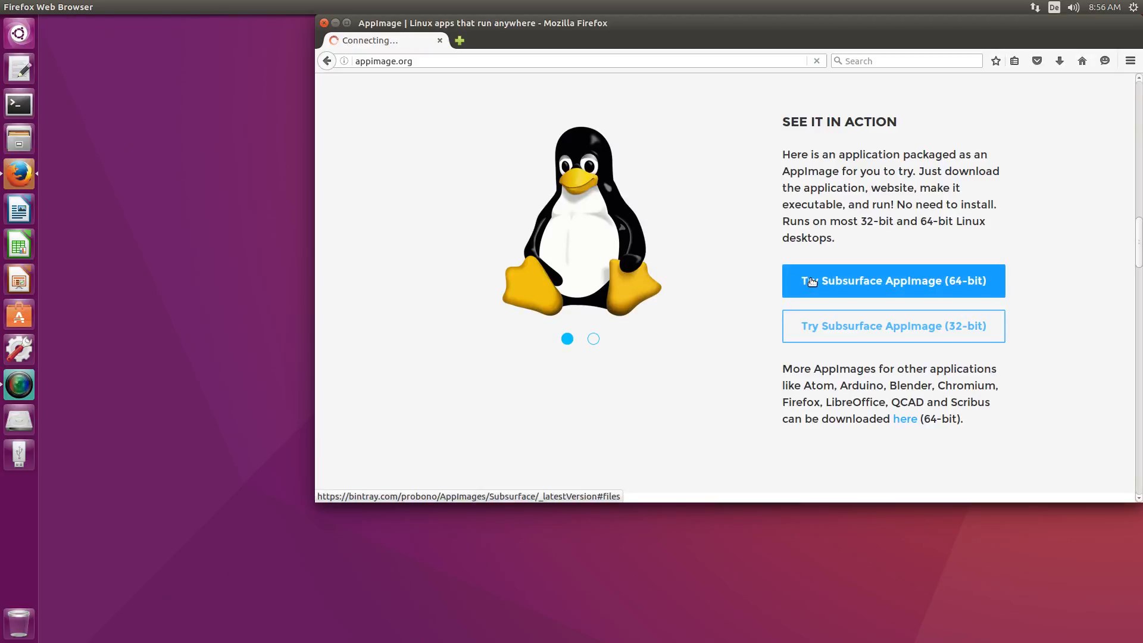
left_click(892, 280)
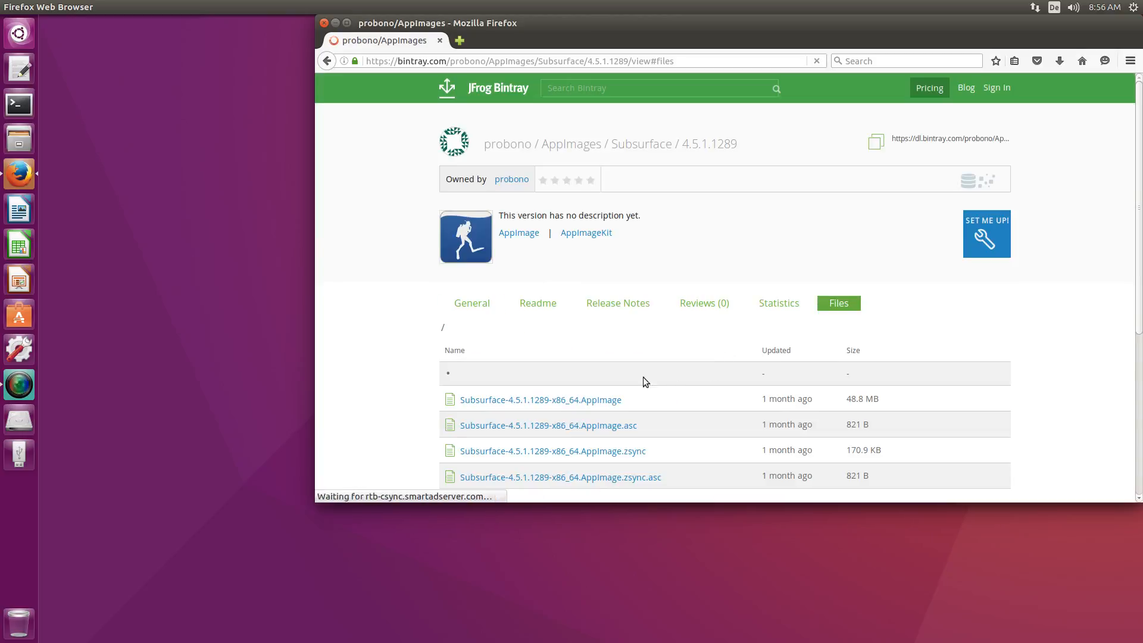
left_click(540, 399)
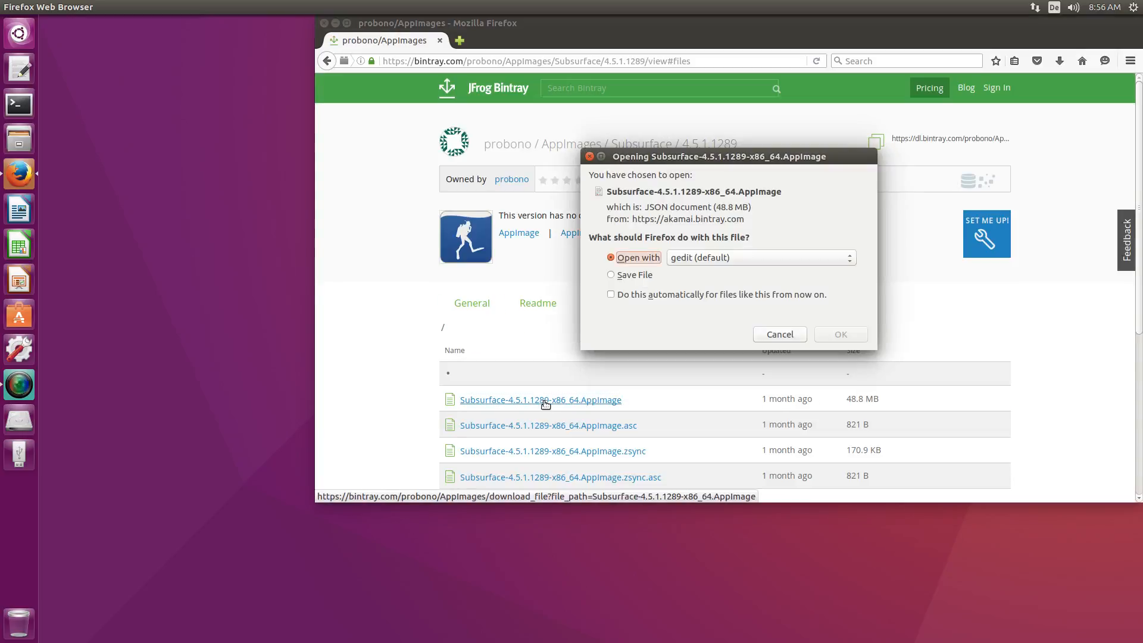
left_click(611, 274)
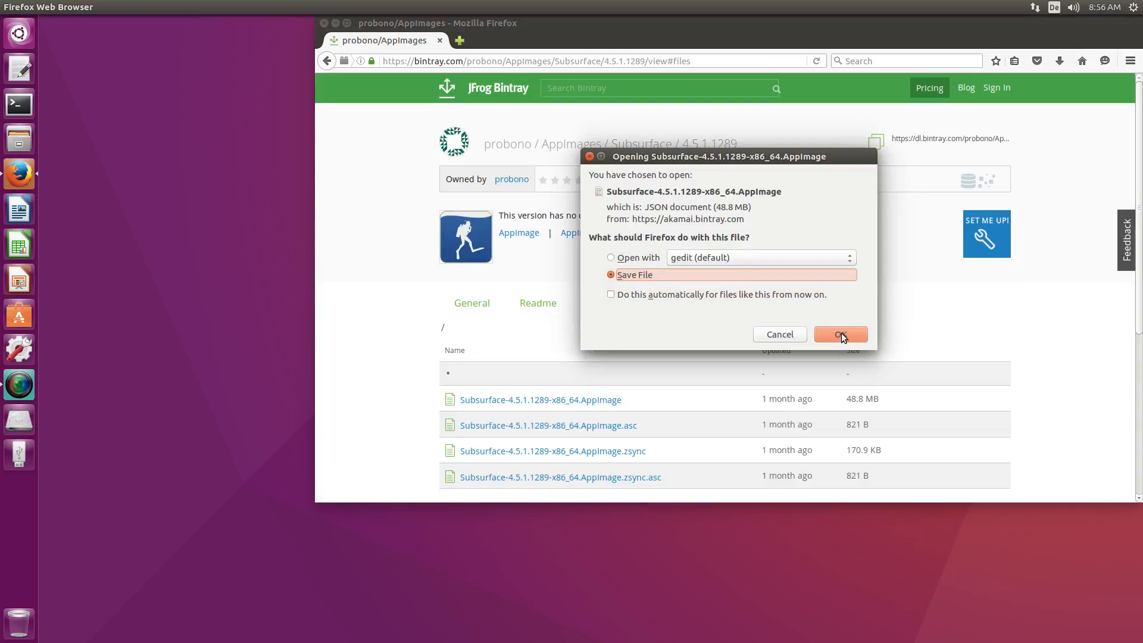
left_click(840, 333)
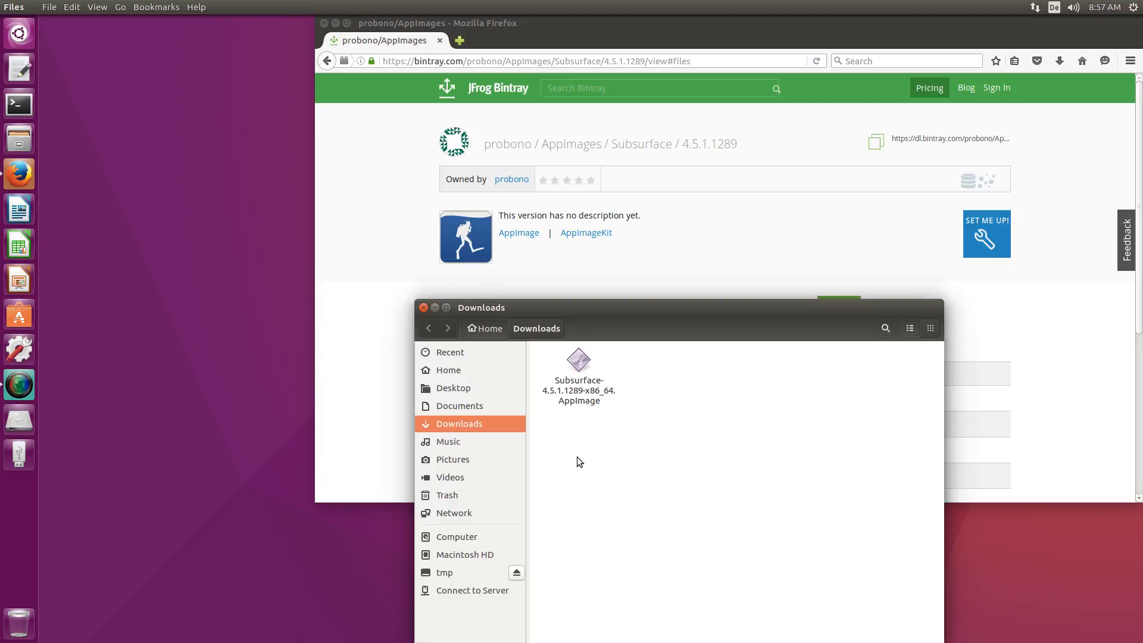
double_click(578, 360)
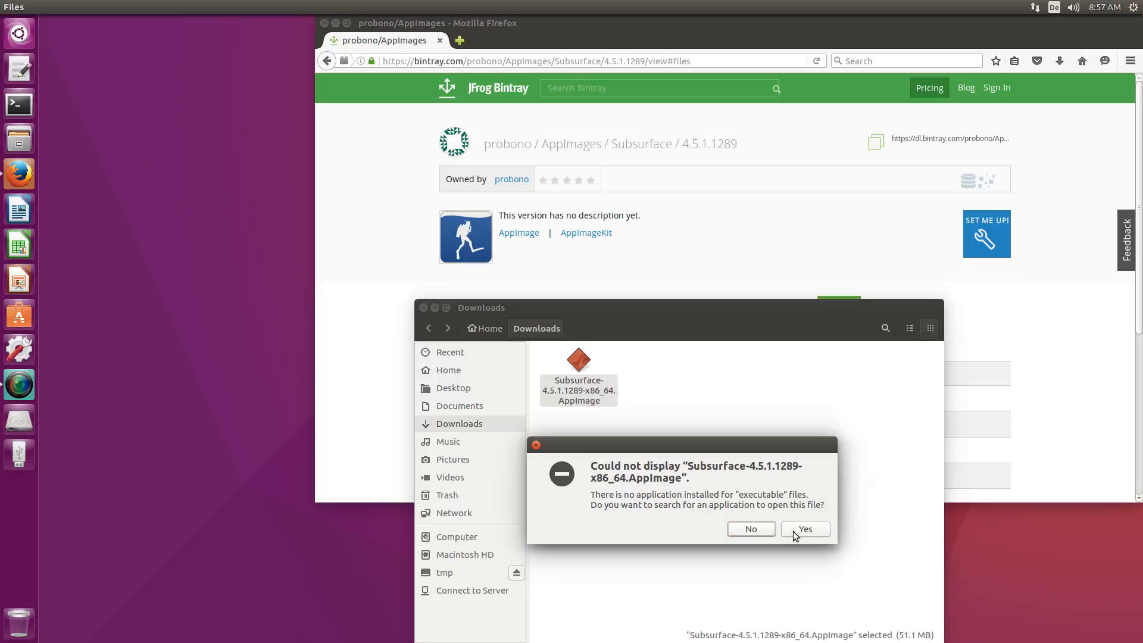
left_click(750, 529)
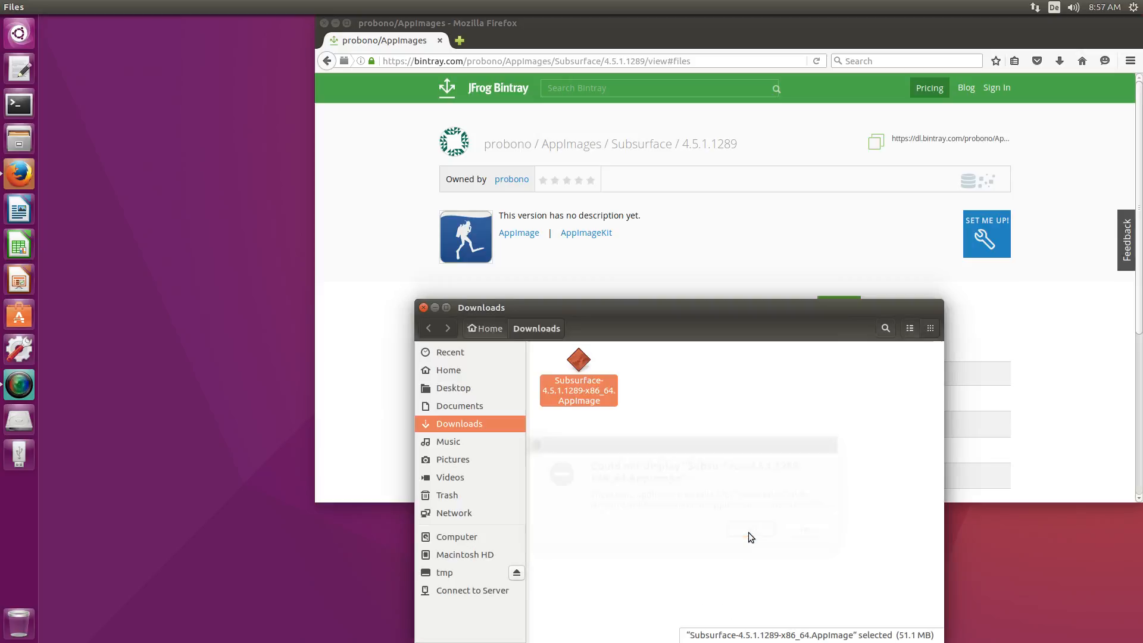
right_click(577, 379)
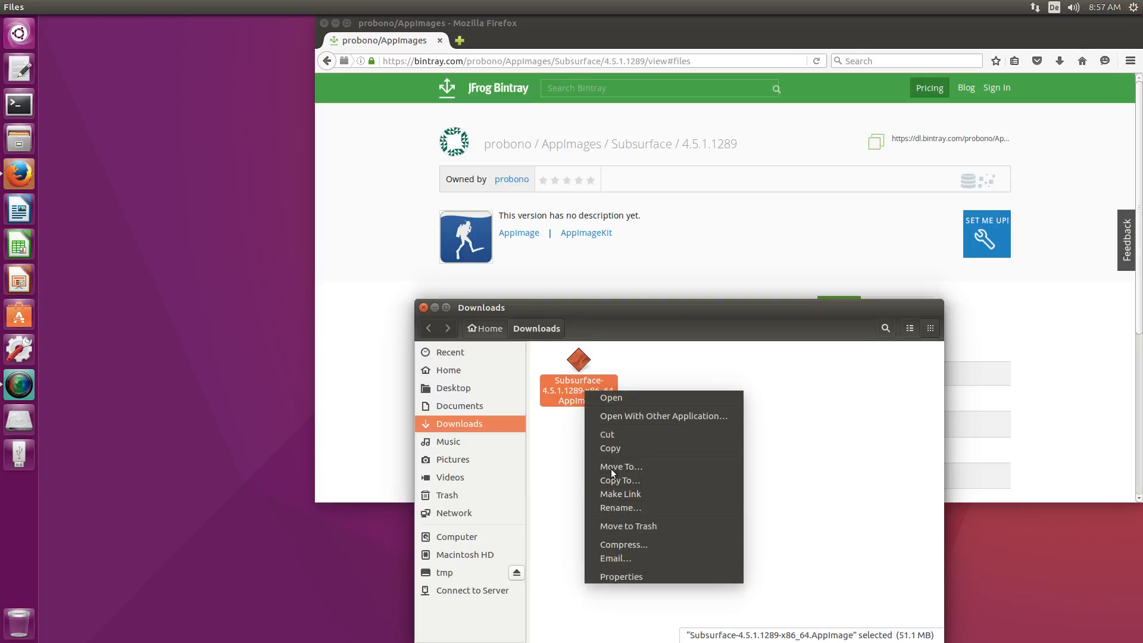
left_click(620, 576)
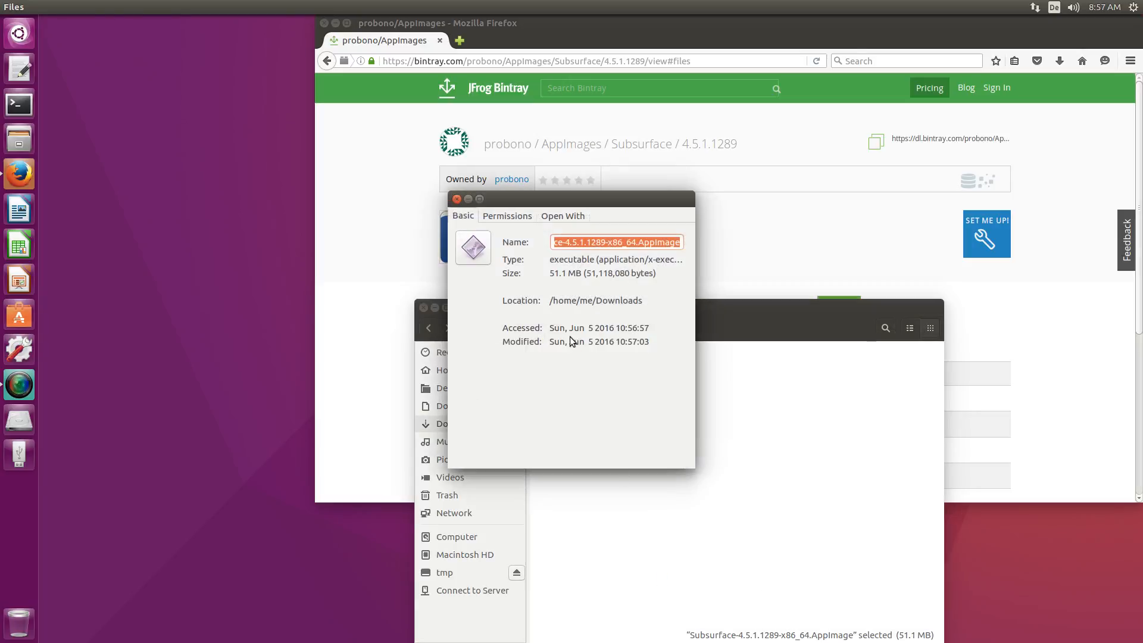
left_click(507, 216)
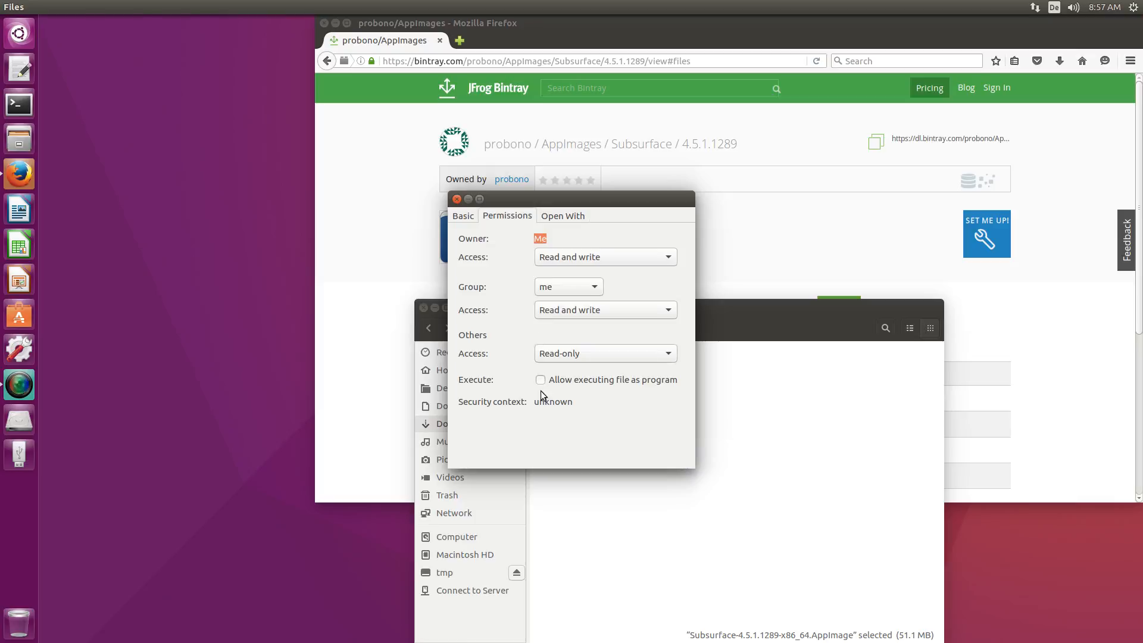
left_click(540, 380)
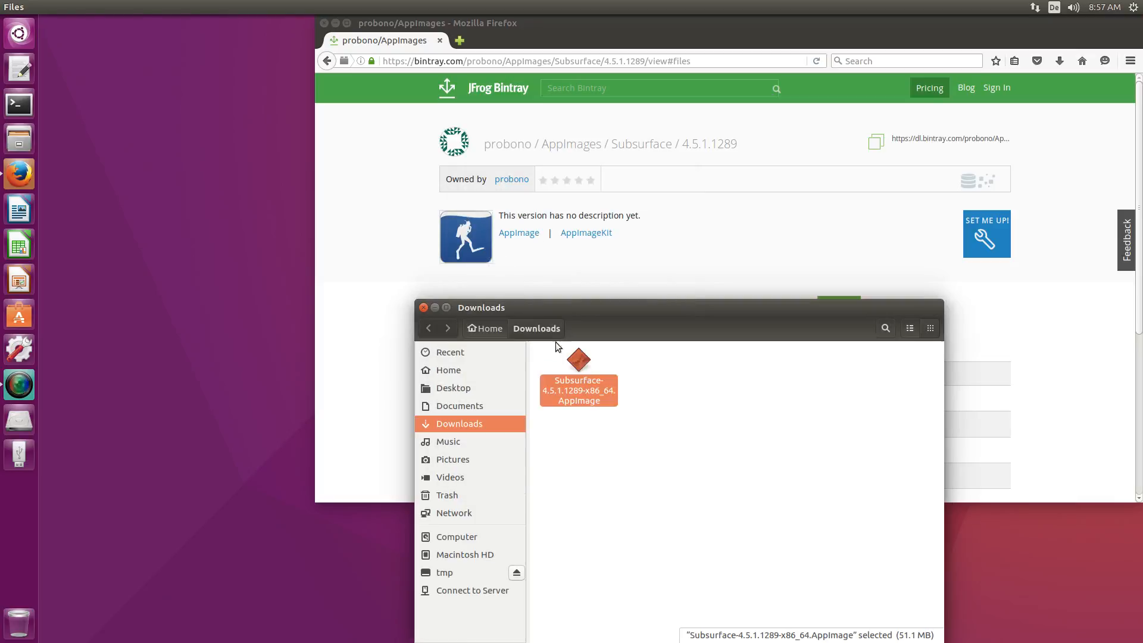
Launch the Subsurface AppImage, answering the desktop-file prompt and dismissing the update notice
double_click(578, 390)
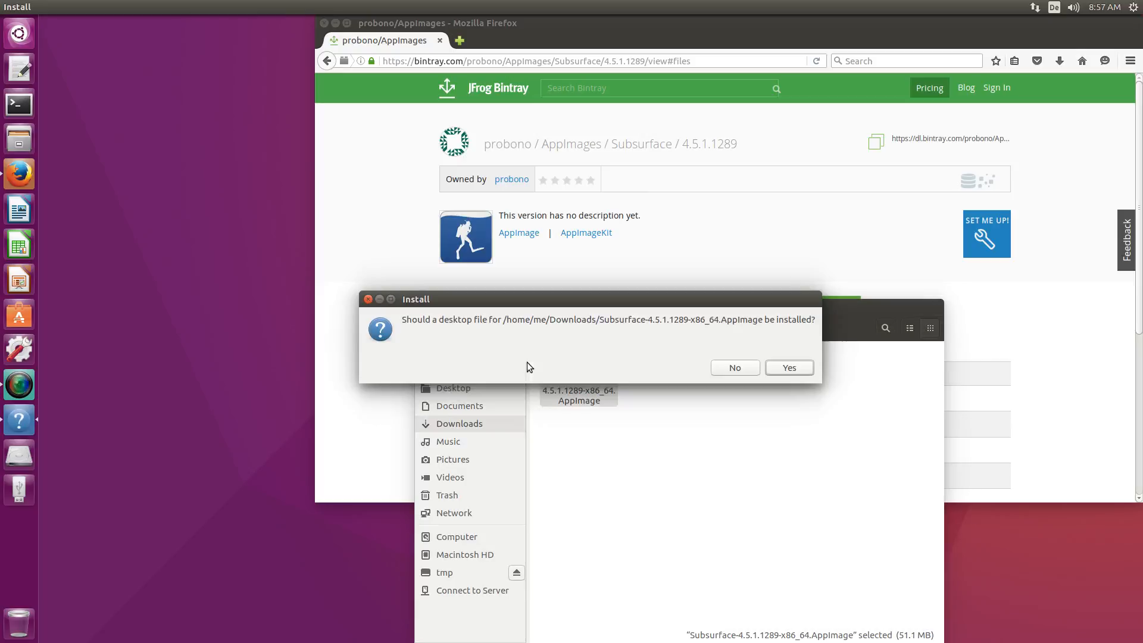
left_click(733, 368)
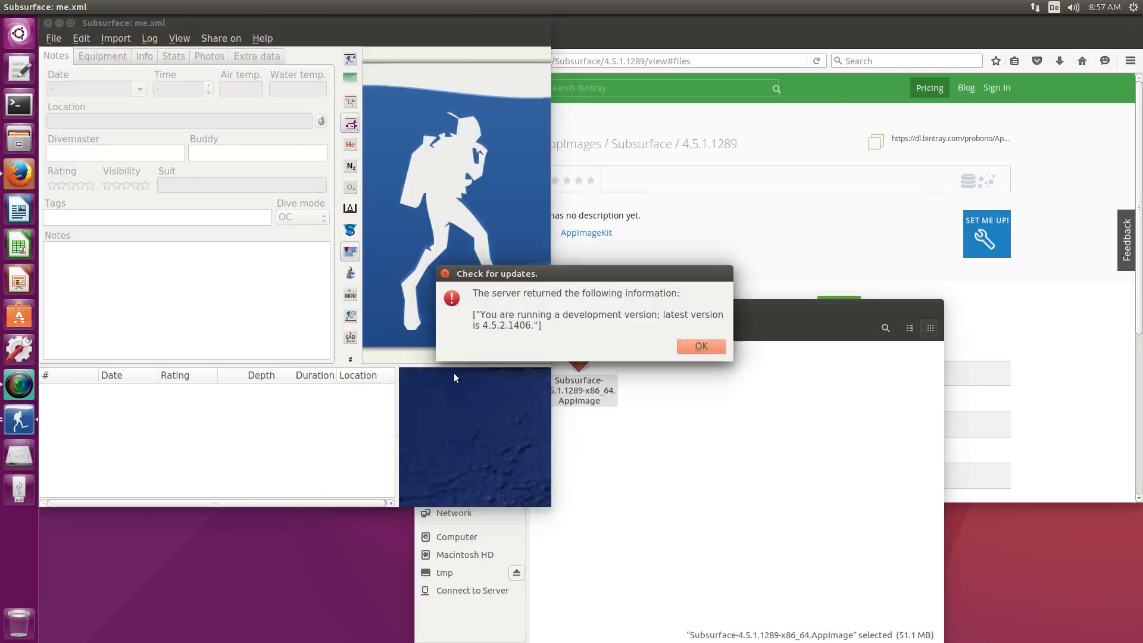
left_click(700, 345)
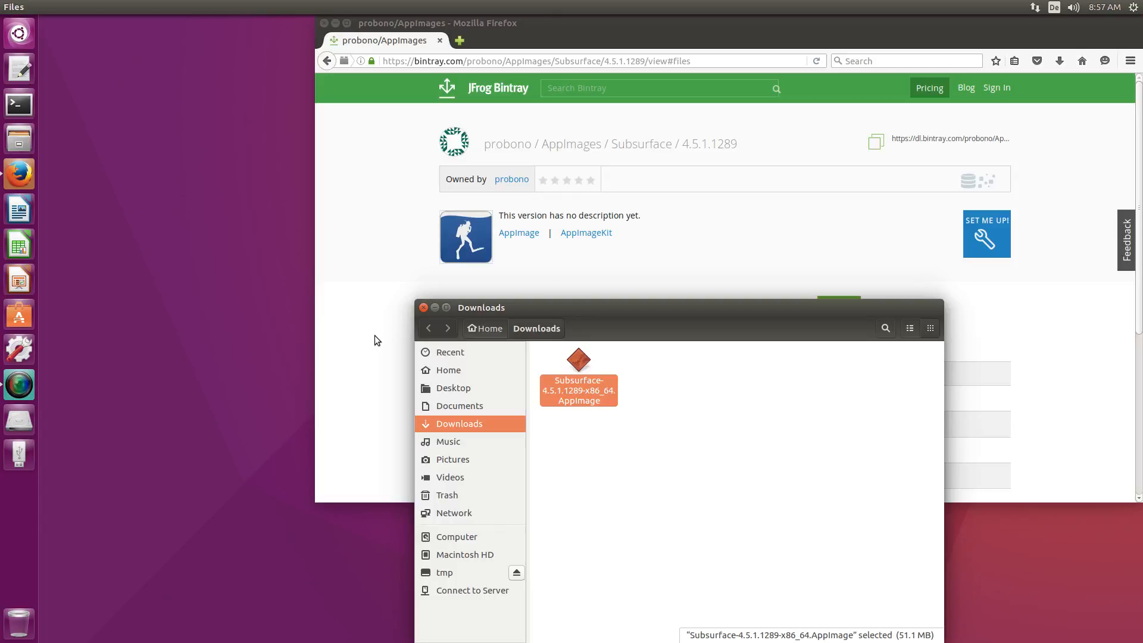
mouse_move(552, 401)
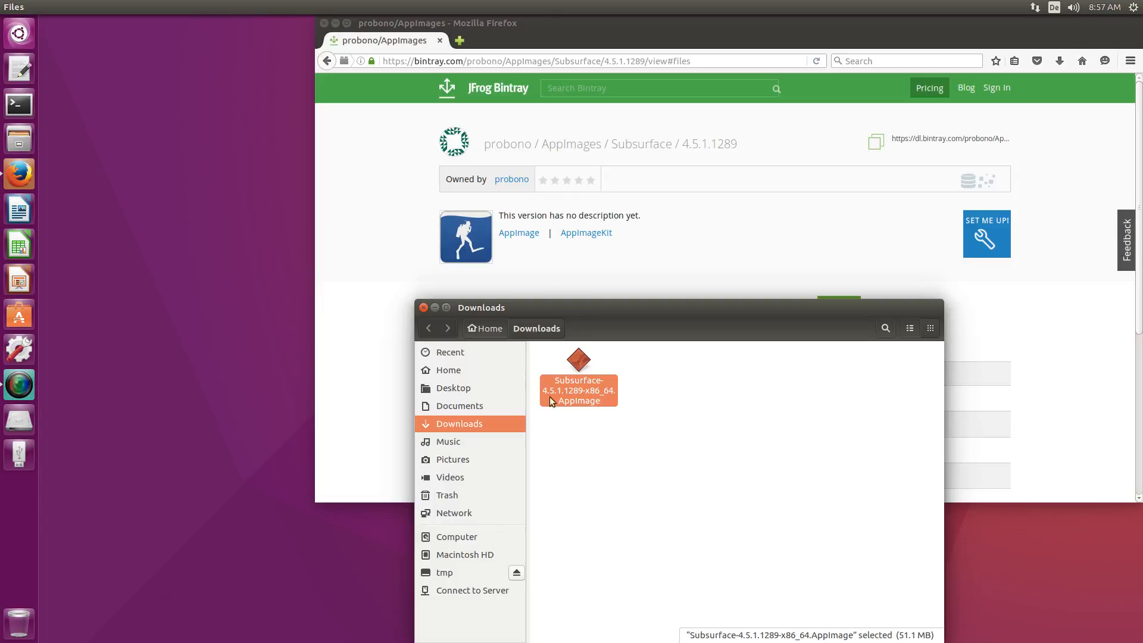
Open the Subsurface AppImage's file Properties
right_click(578, 389)
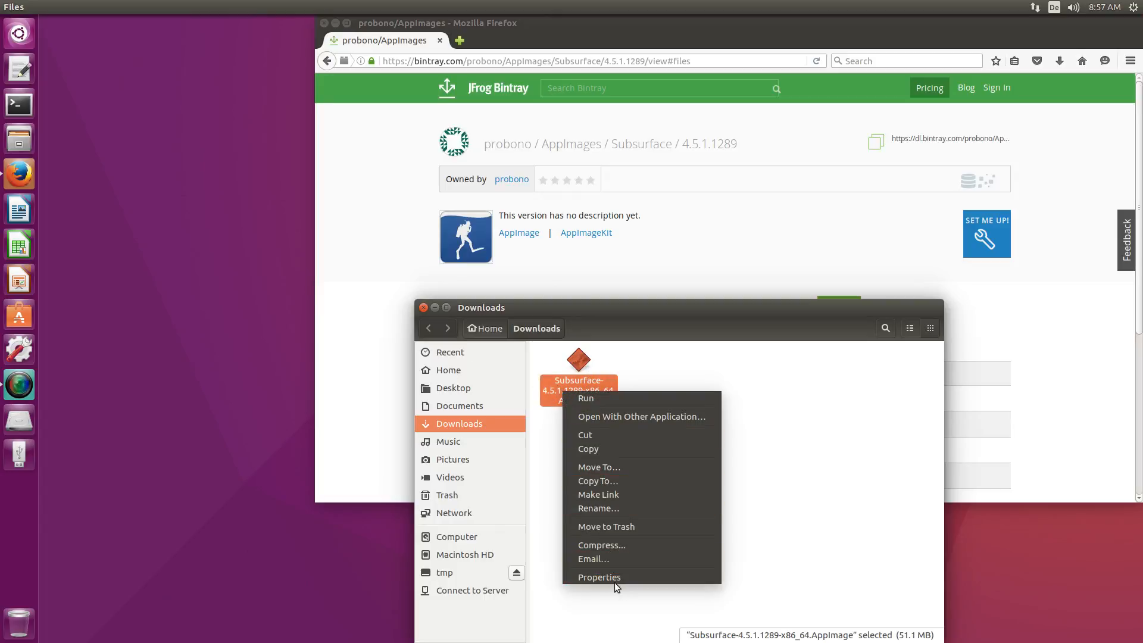
left_click(598, 576)
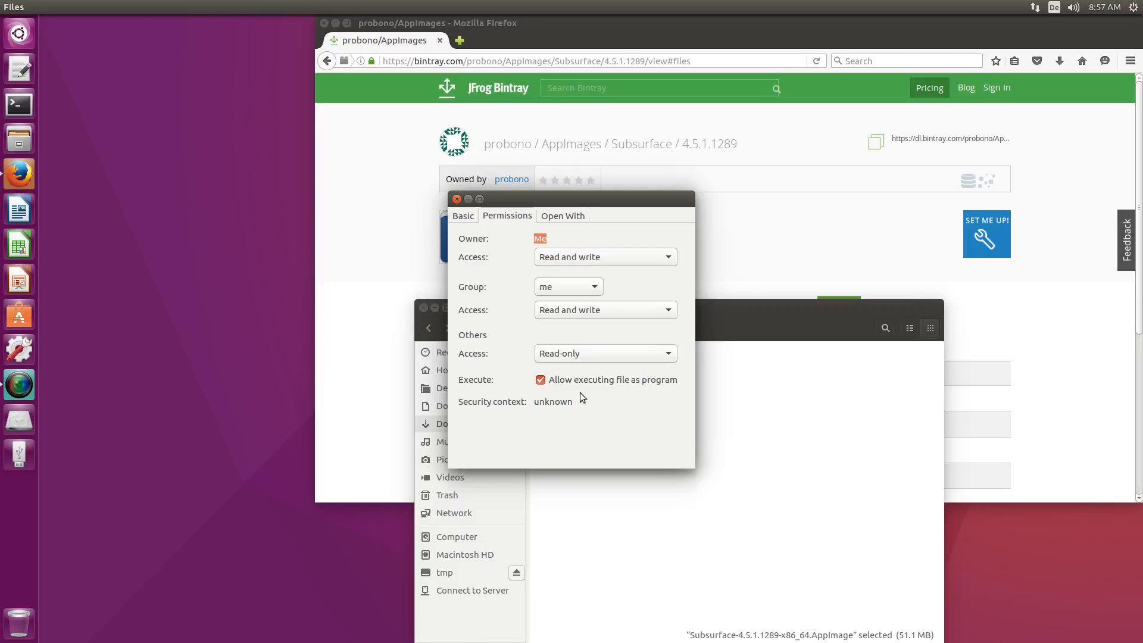
left_click(540, 380)
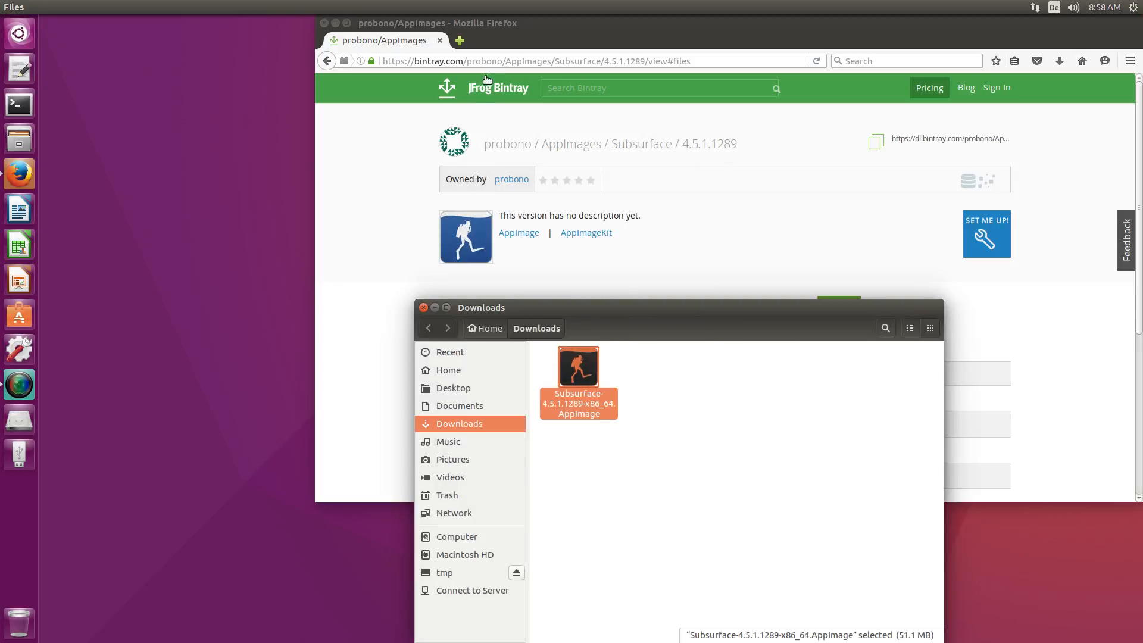
From appimage.org, open AppImageKit's sandbox folder and download appimage-sandbox_0.1_amd64.deb
left_click(488, 61)
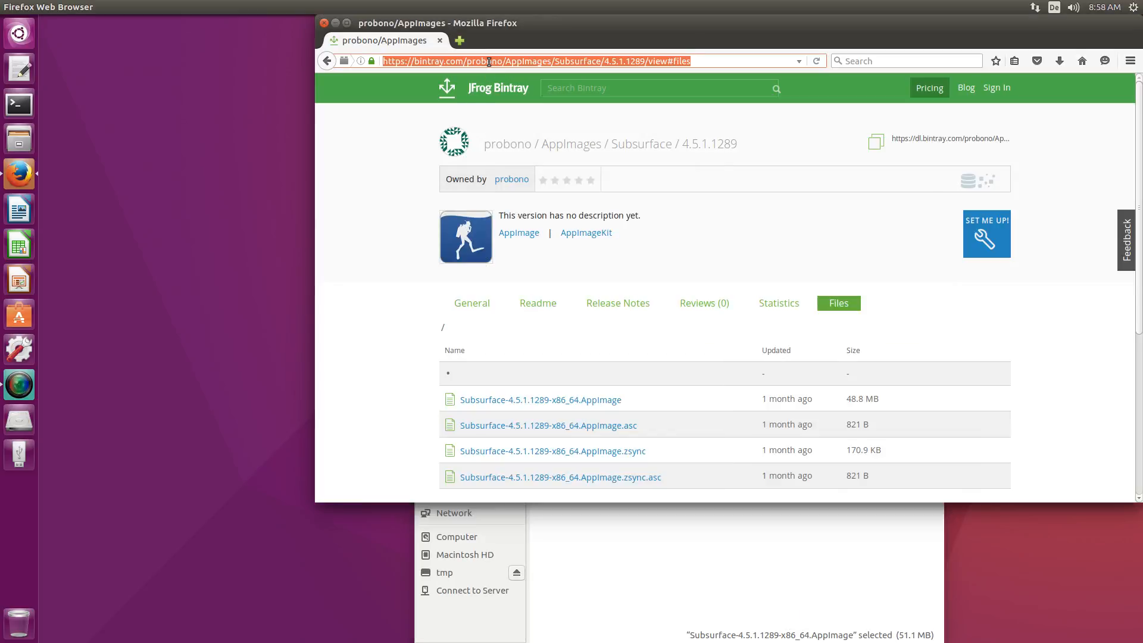
type("appimage.org")
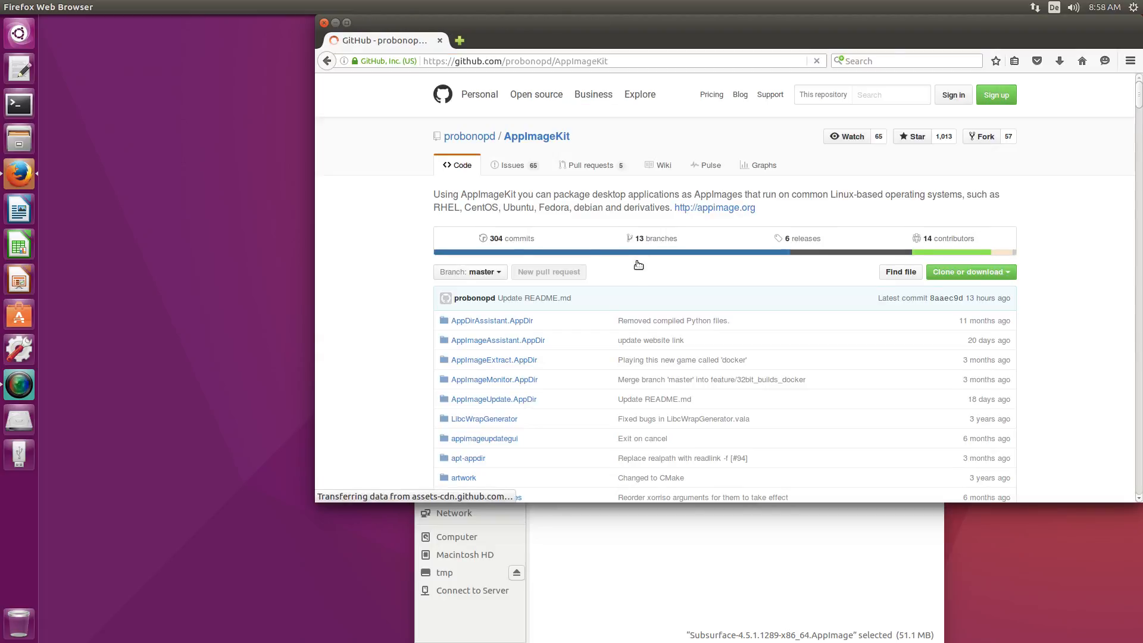
scroll("down", 3)
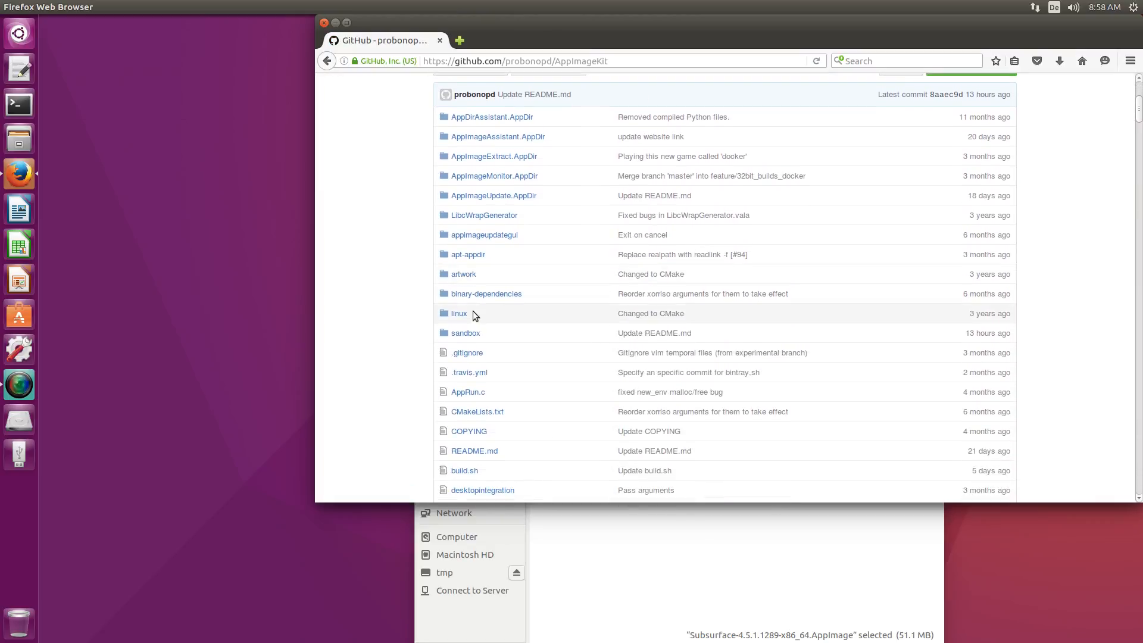
left_click(465, 333)
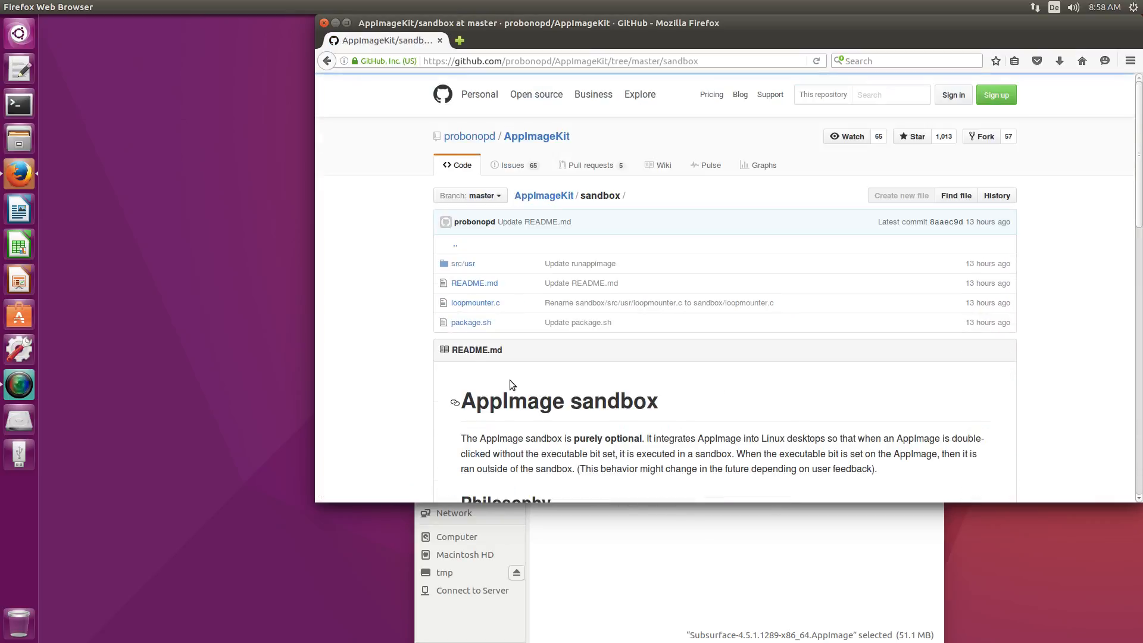
scroll("down", 3)
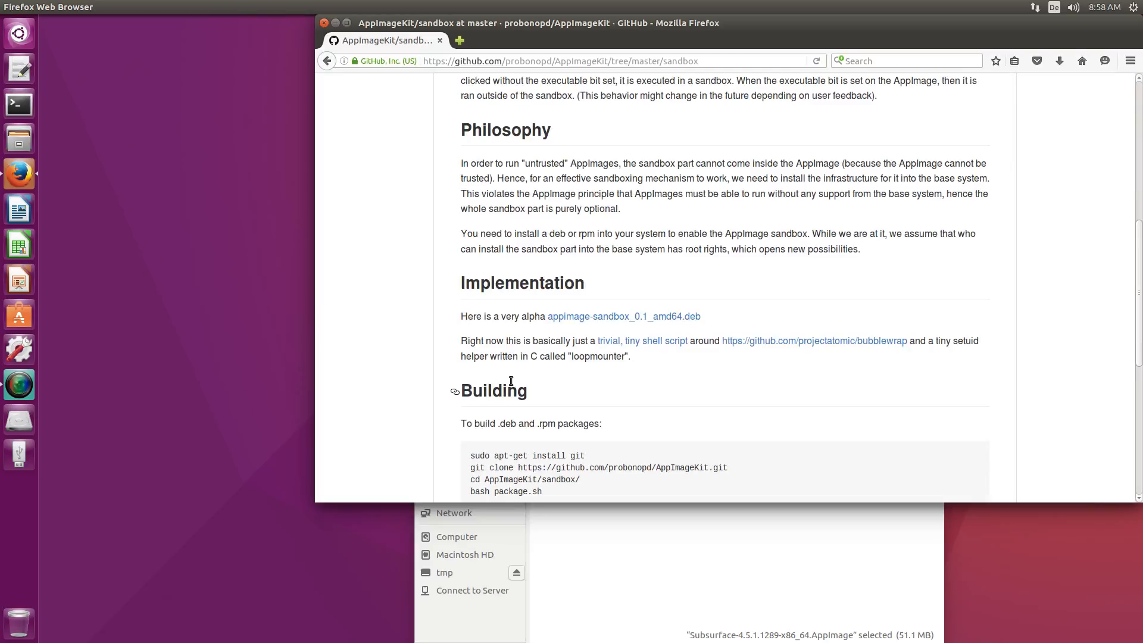
scroll("down", 3)
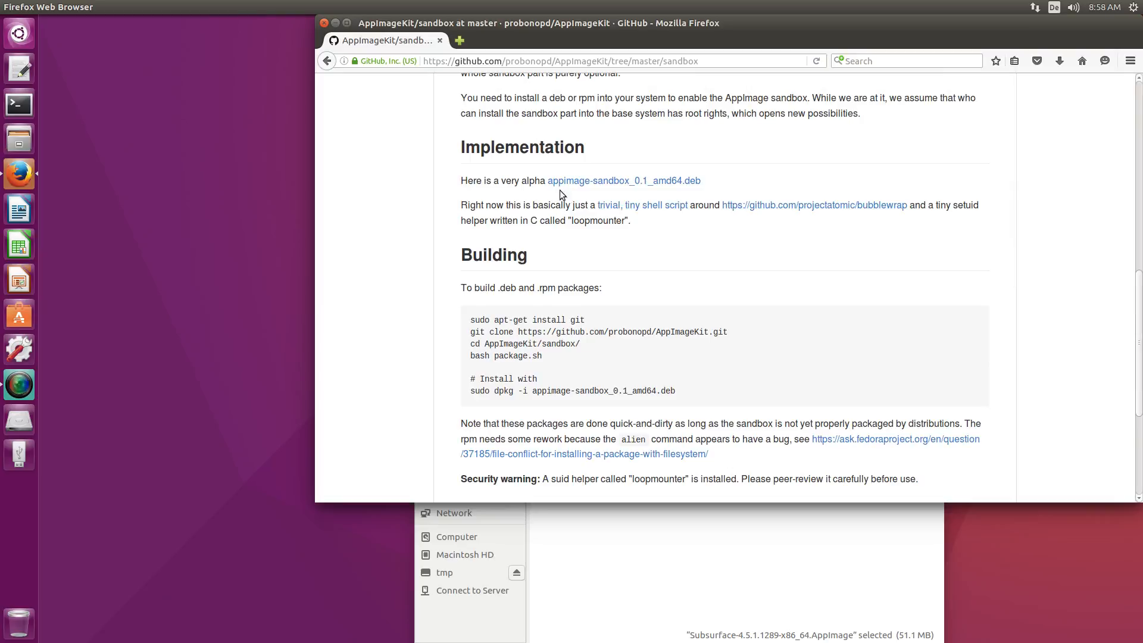
left_click(623, 180)
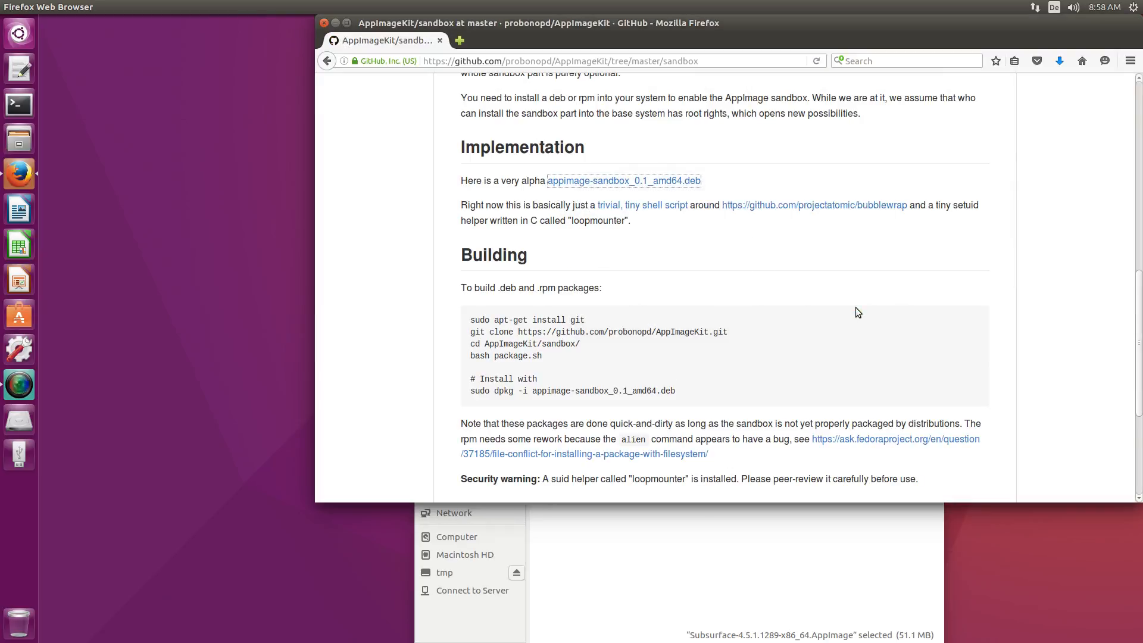
mouse_move(532, 413)
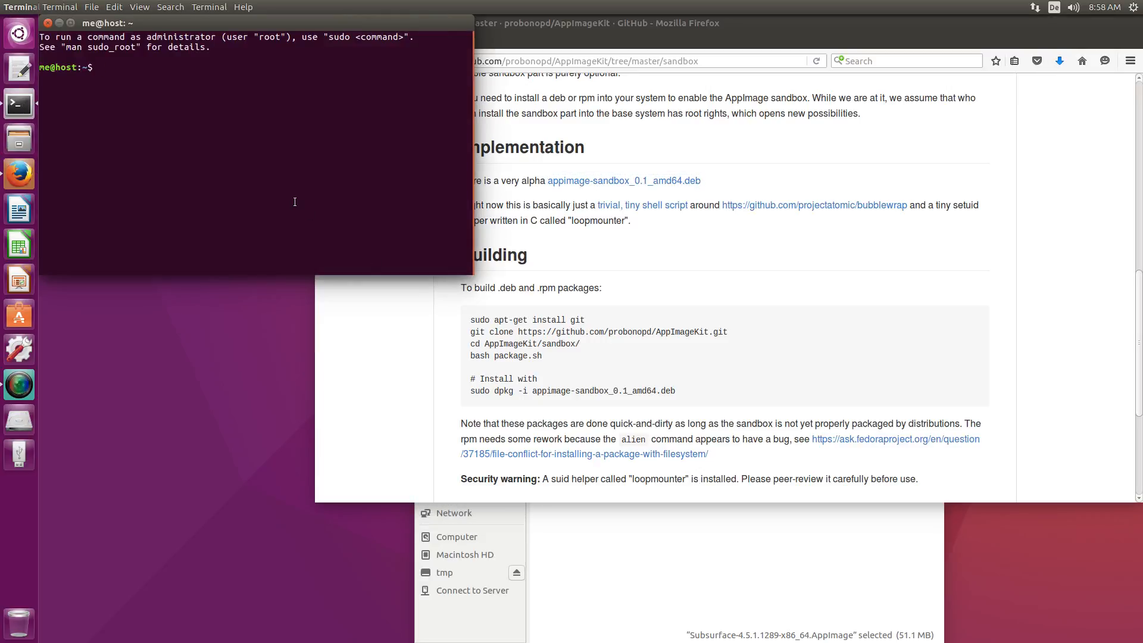
Install the package with sudo dpkg -i Downloads/appimage-sandbox_0.1_amd64.deb
type("suz")
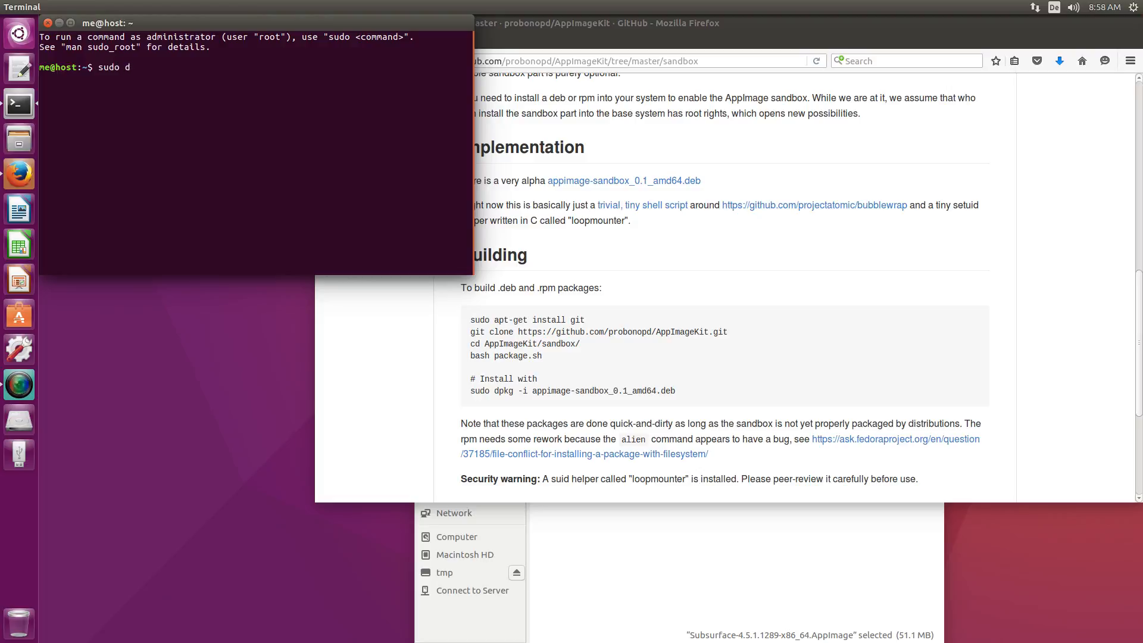
type("pkg -")
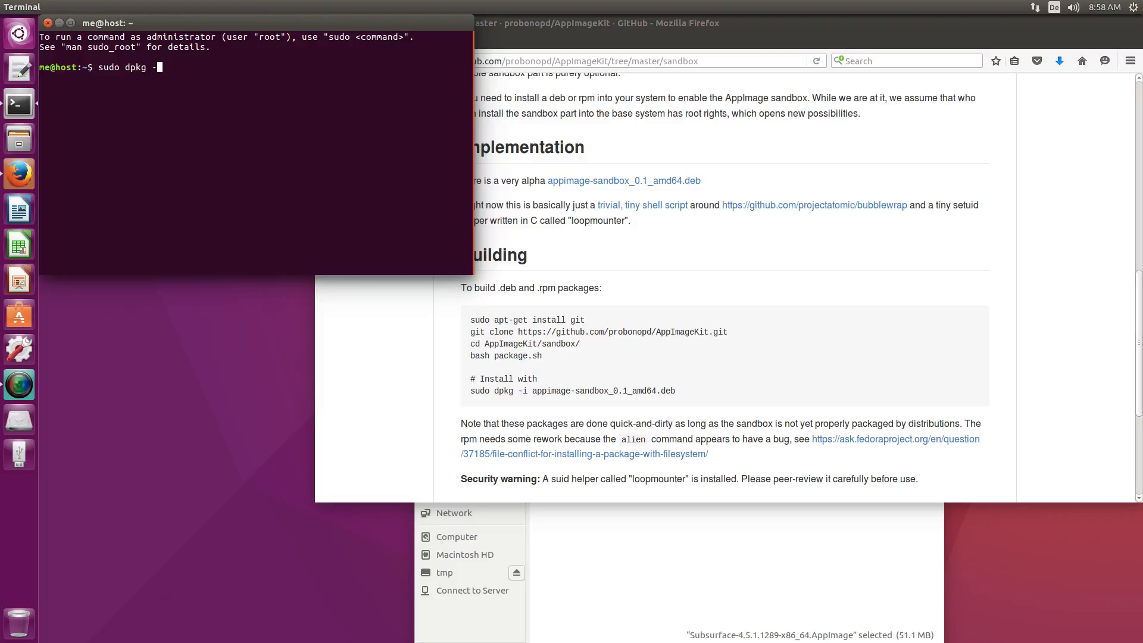
type("Do")
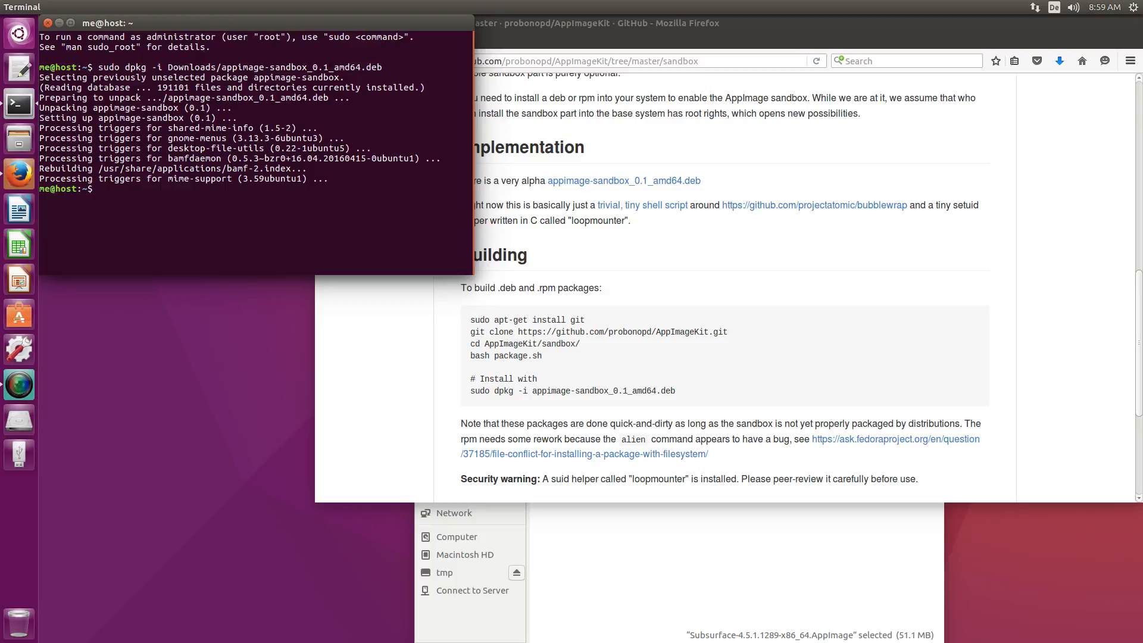
Restart the file manager by running killall nautilus
type("k")
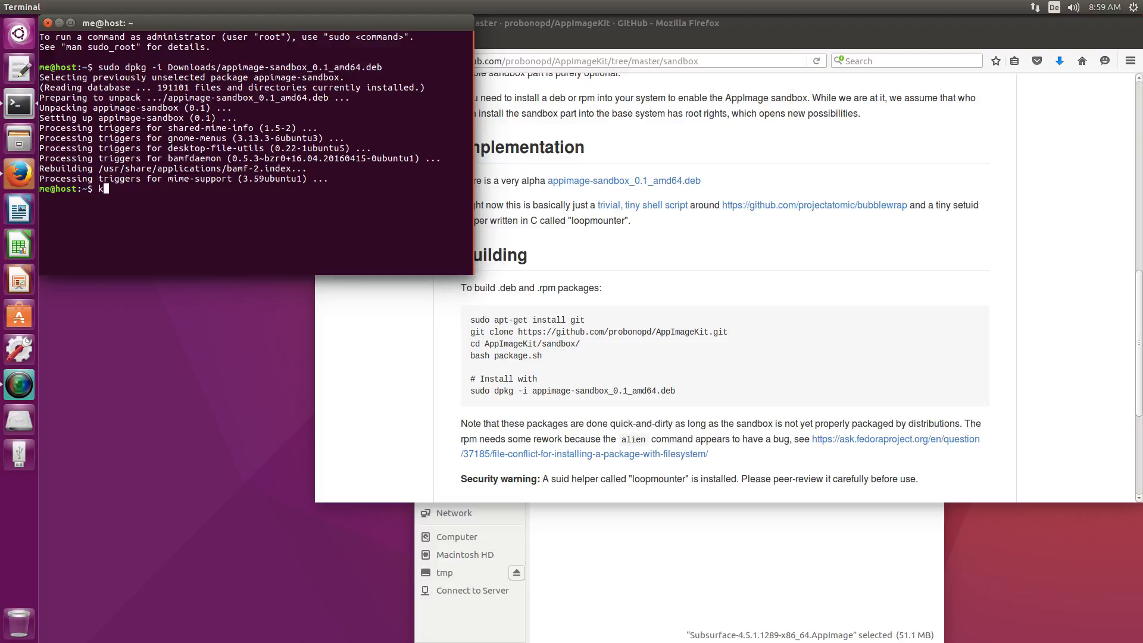
type("killall")
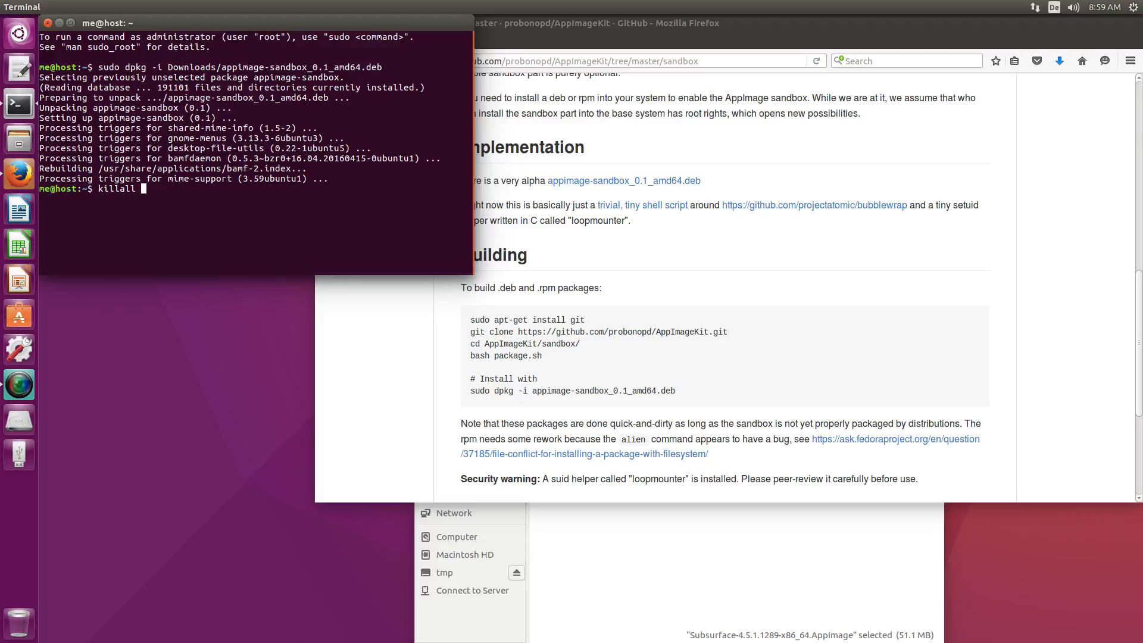
type("nautilus")
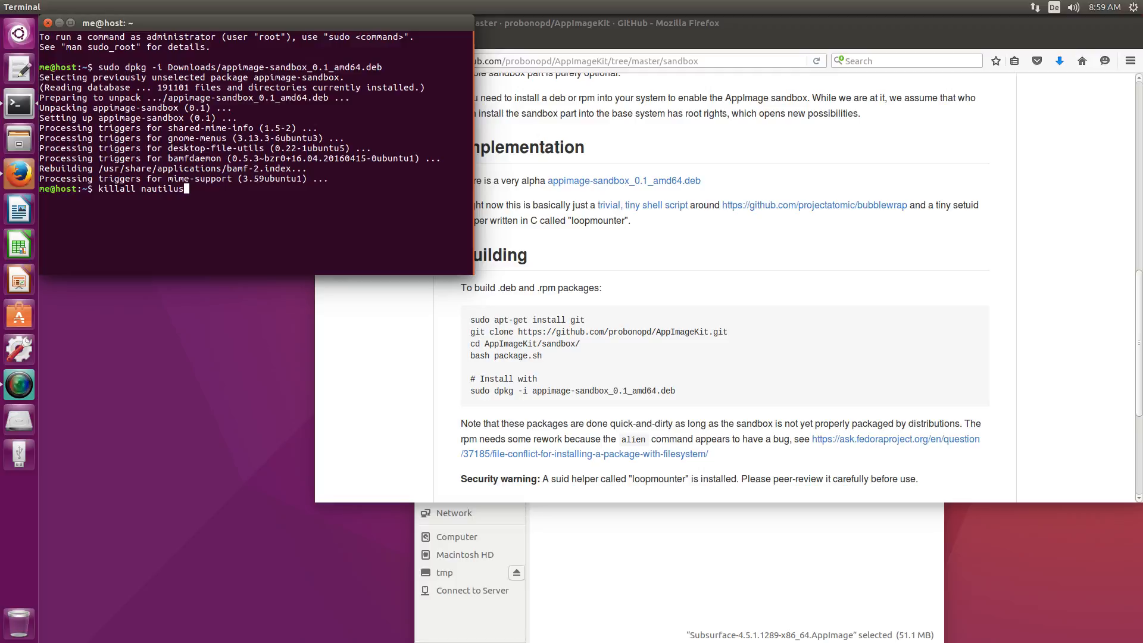
key("Return")
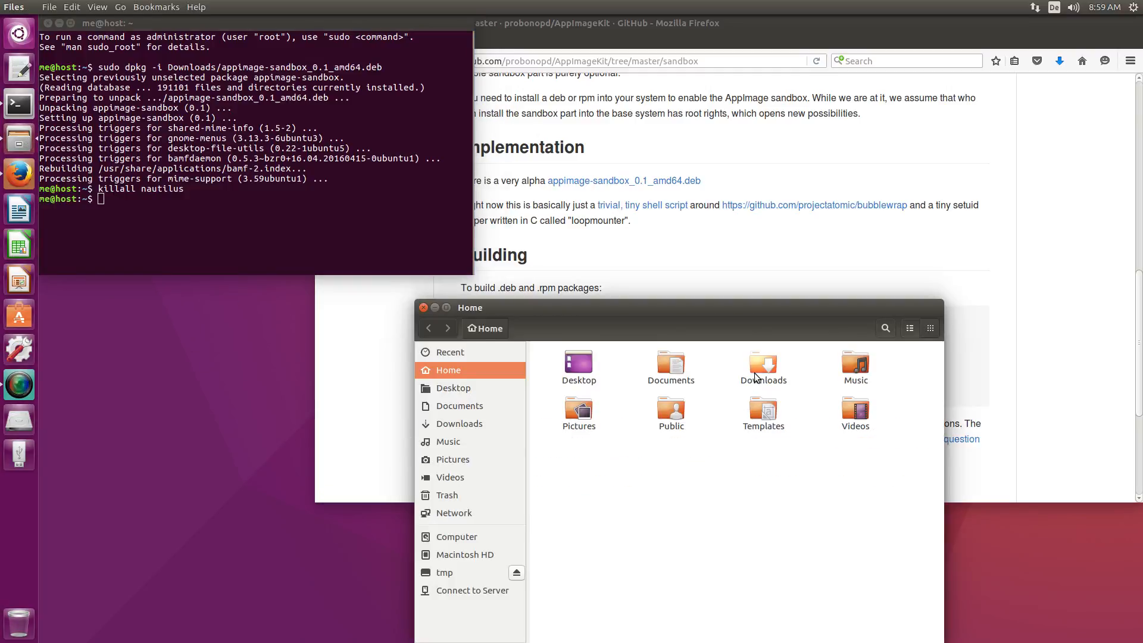
Check the Subsurface AppImage's Permissions in Properties, then launch it sandboxed
right_click(669, 366)
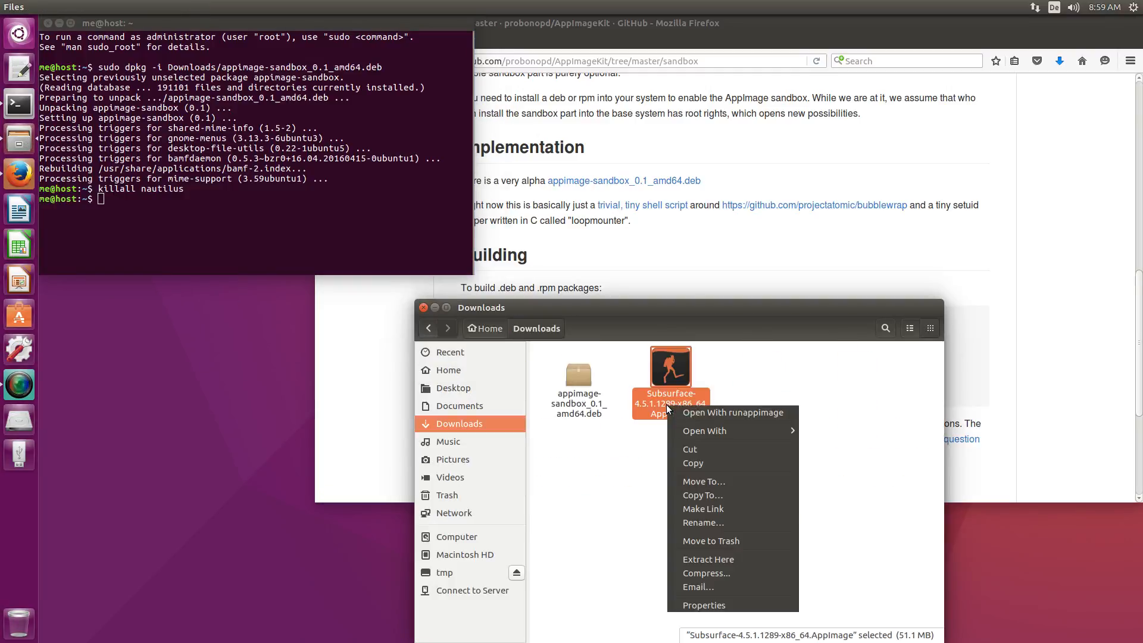
left_click(704, 605)
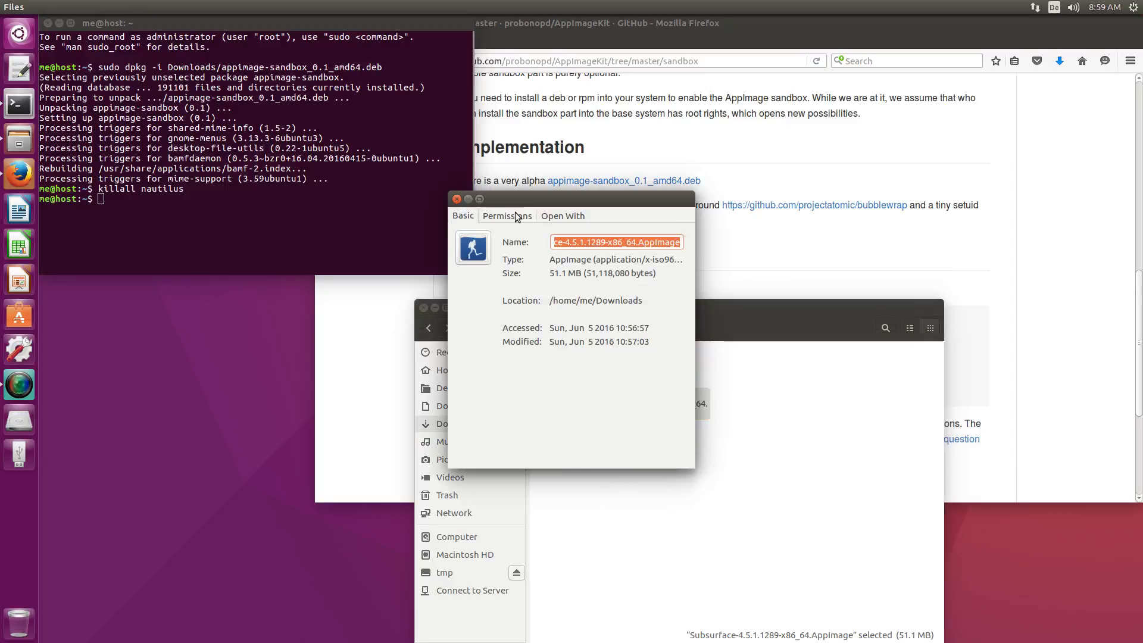
left_click(506, 216)
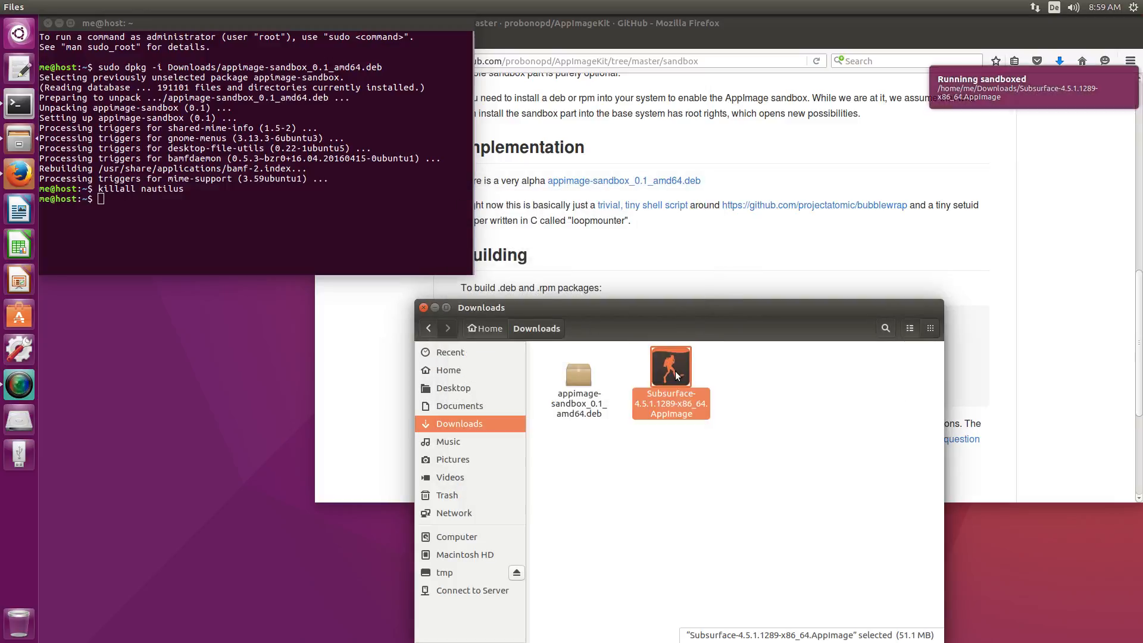
double_click(669, 366)
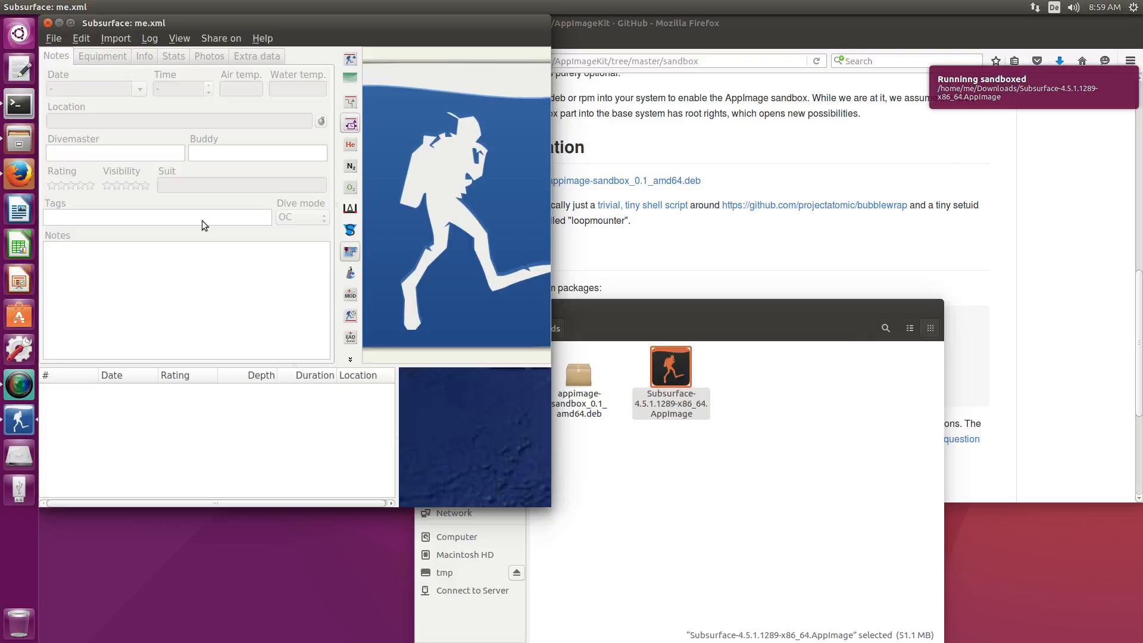
mouse_move(161, 173)
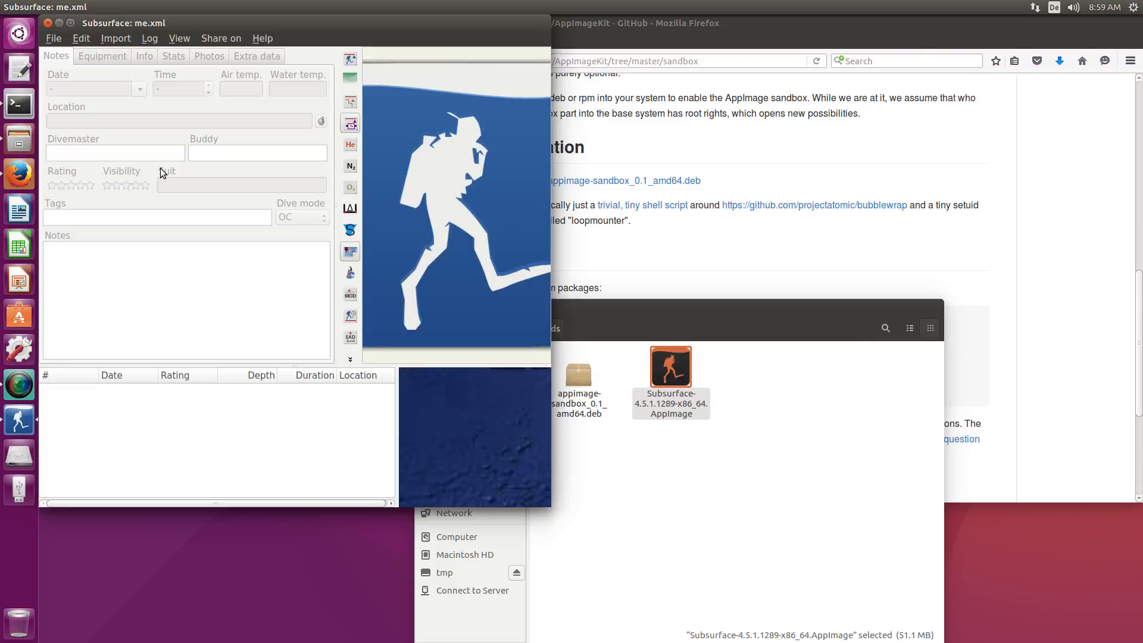
mouse_move(172, 179)
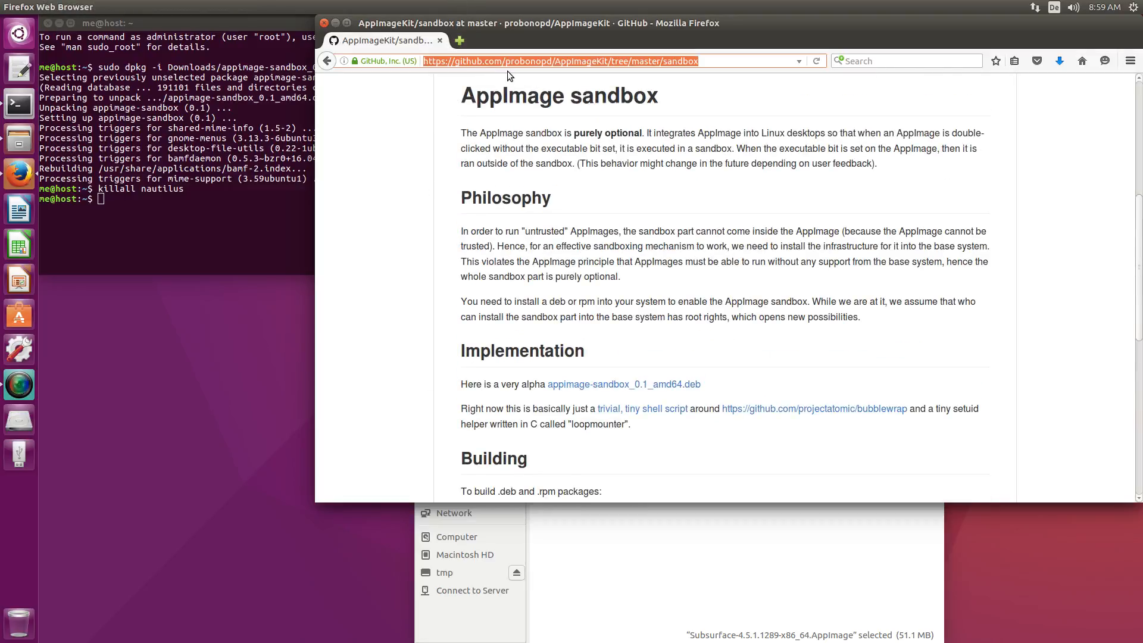
Open the probono AppImages repository on Bintray
type("bintray.com/probono")
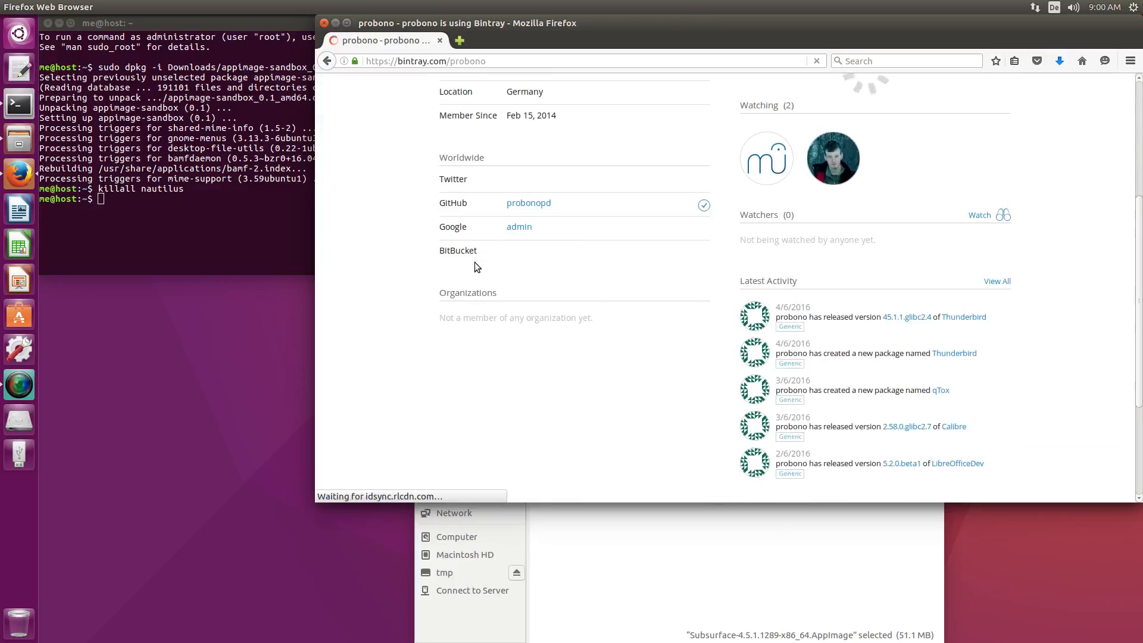
scroll("up", 3)
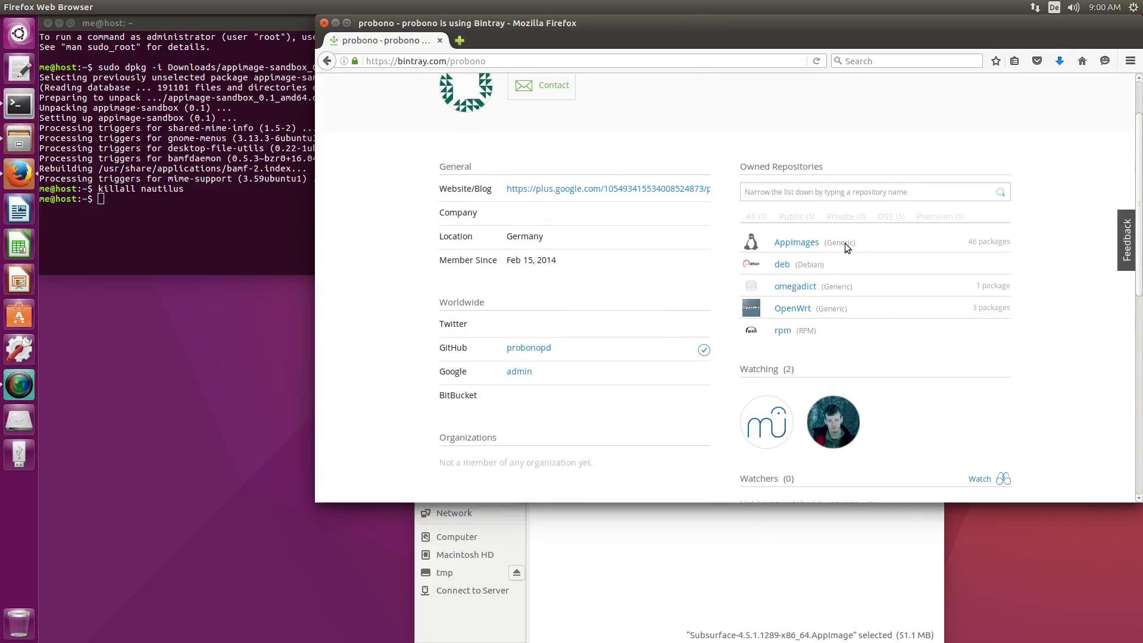
left_click(796, 243)
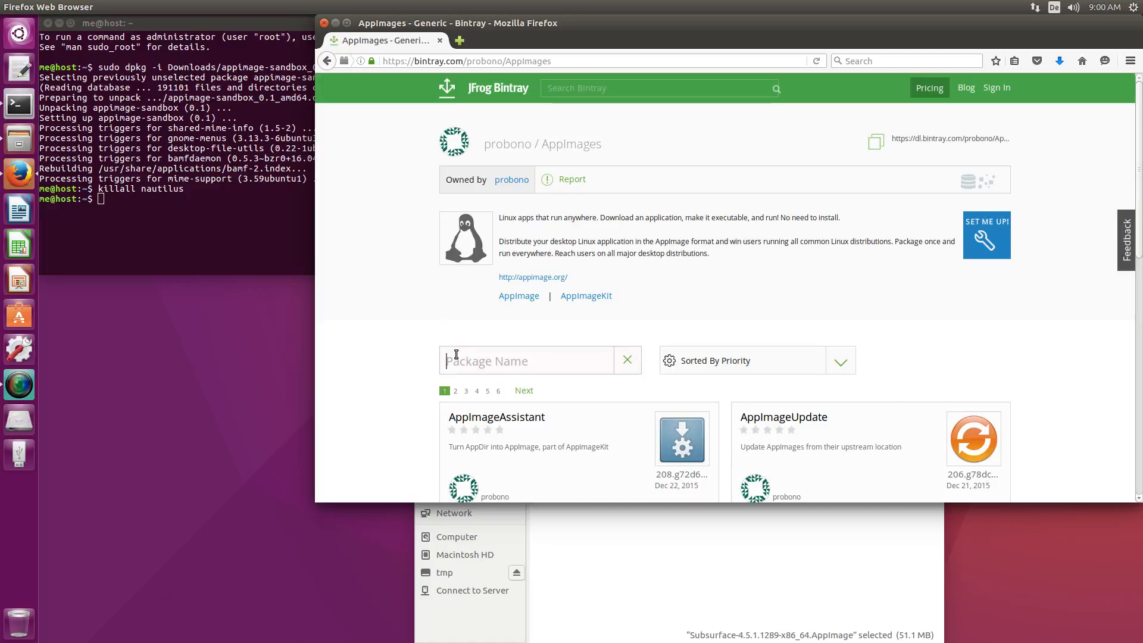
Search leafpad and save the Leafpad 0.8.17 AppImage to disk
type("leafpad")
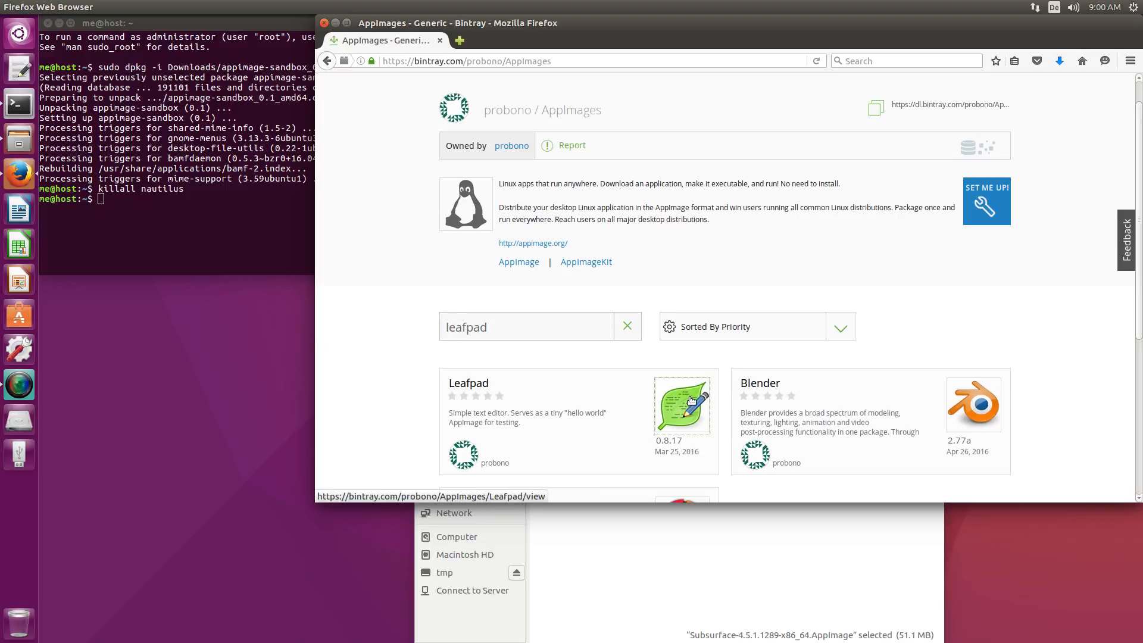
left_click(467, 383)
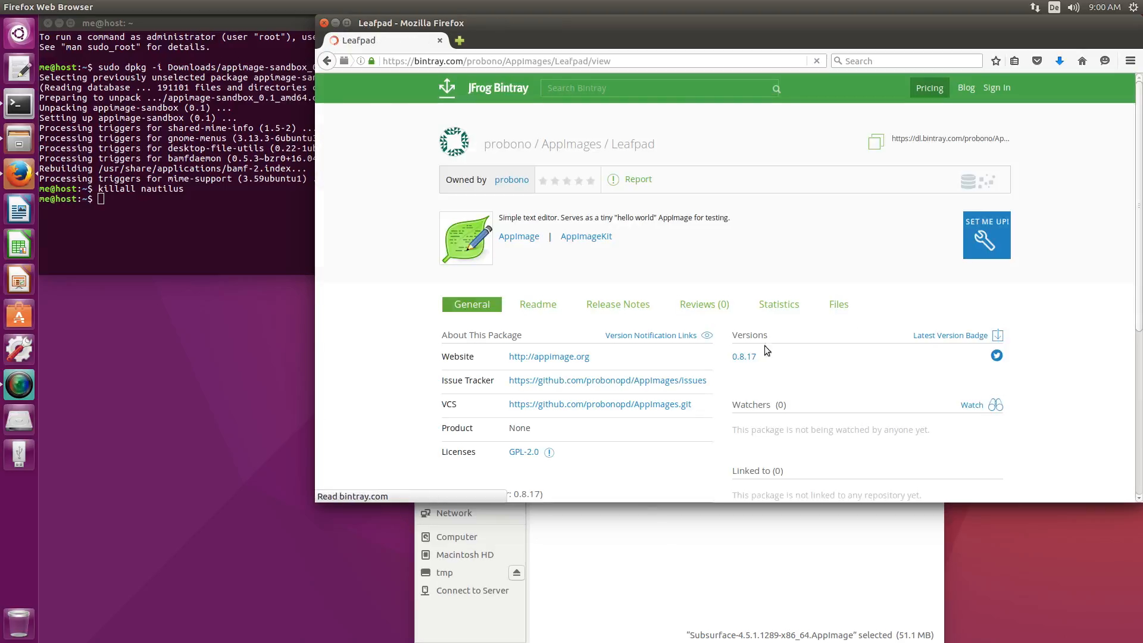
left_click(744, 356)
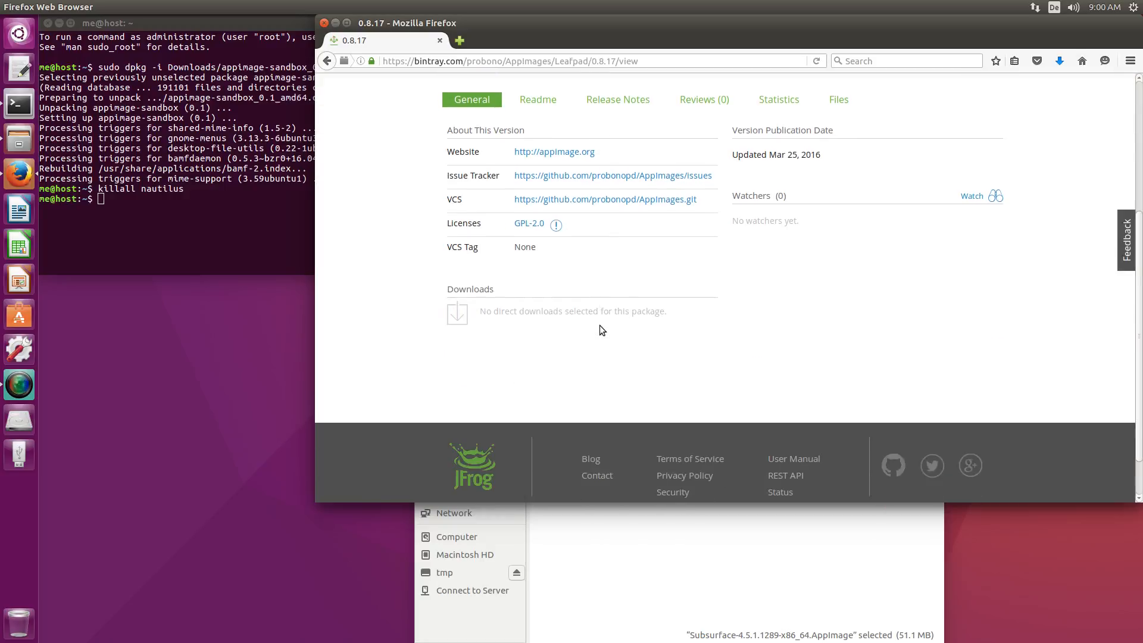
left_click(838, 99)
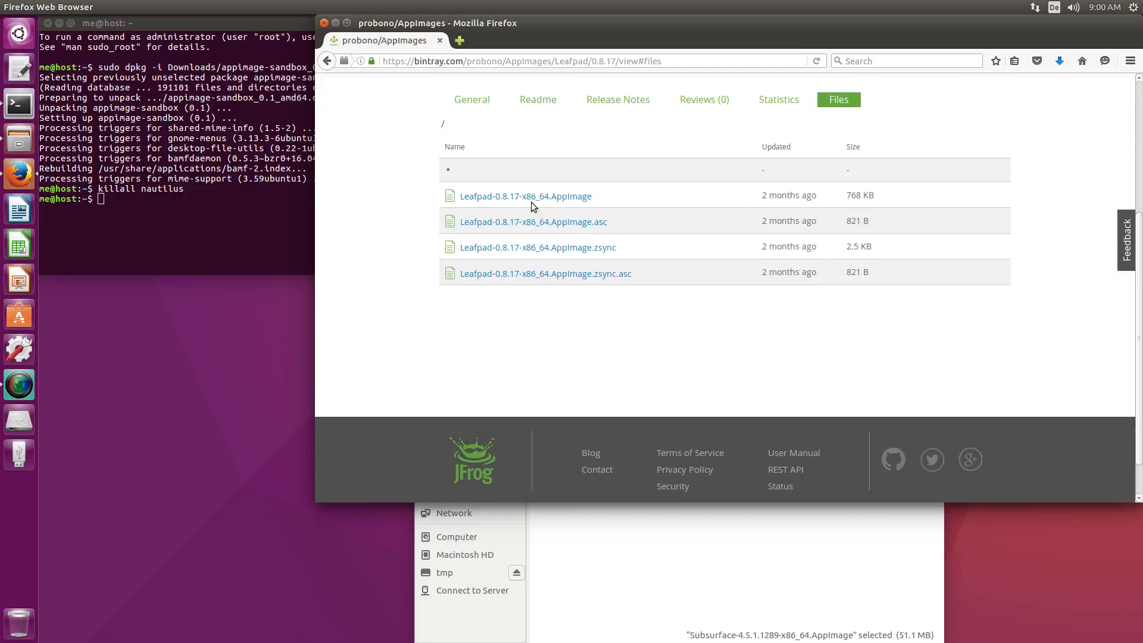
left_click(525, 196)
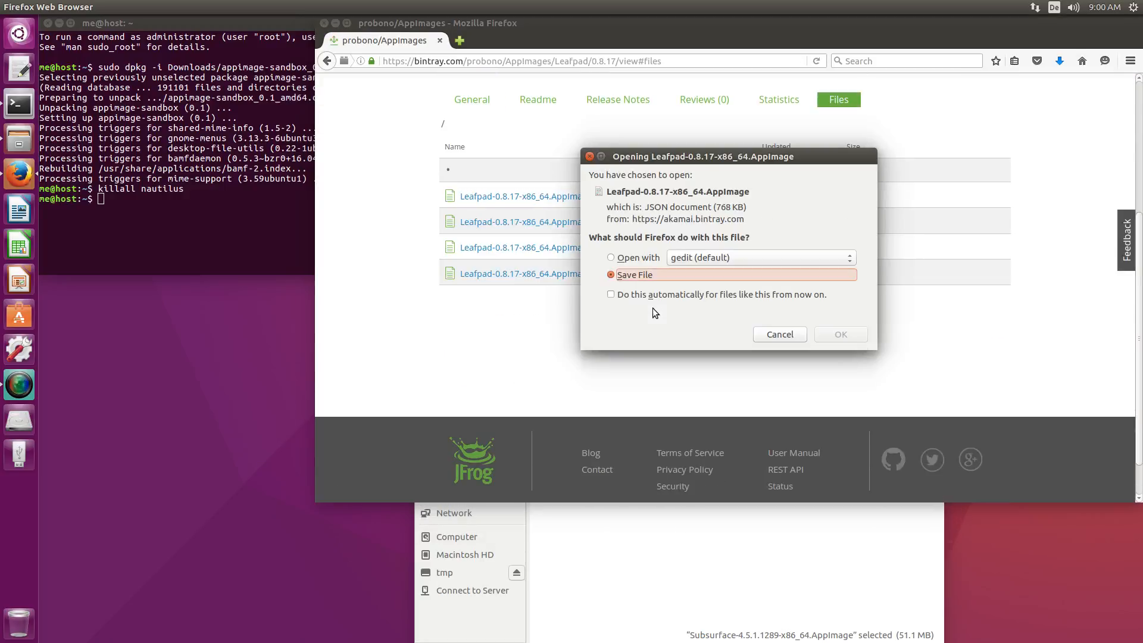
left_click(840, 334)
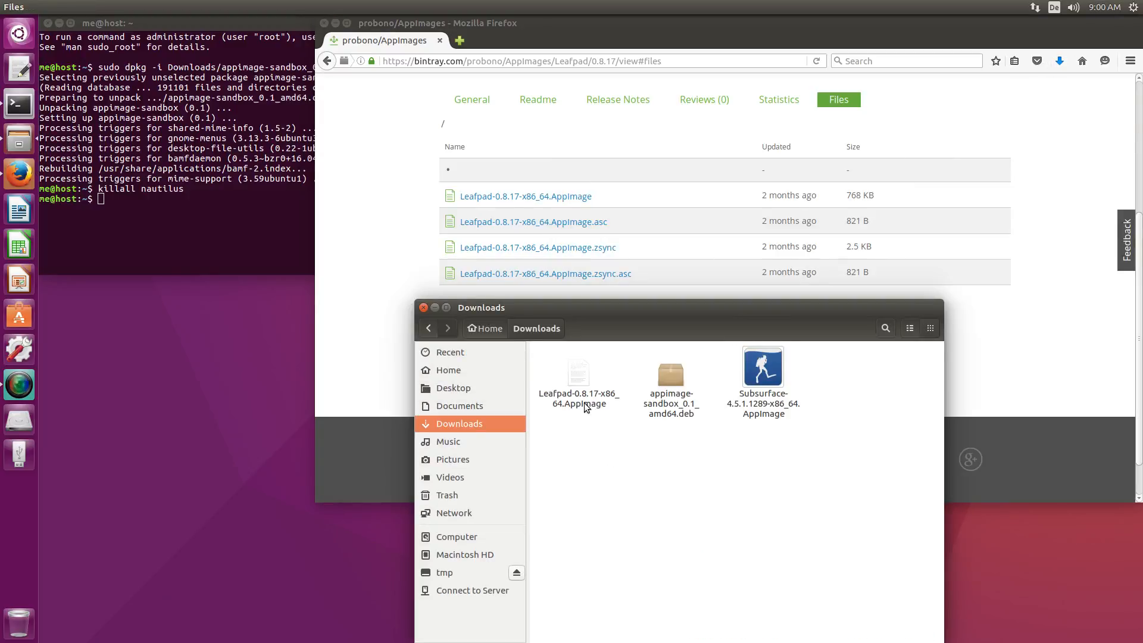
Run Leafpad, type text, fail to save it as 'test' in home, quit unsaved
double_click(578, 374)
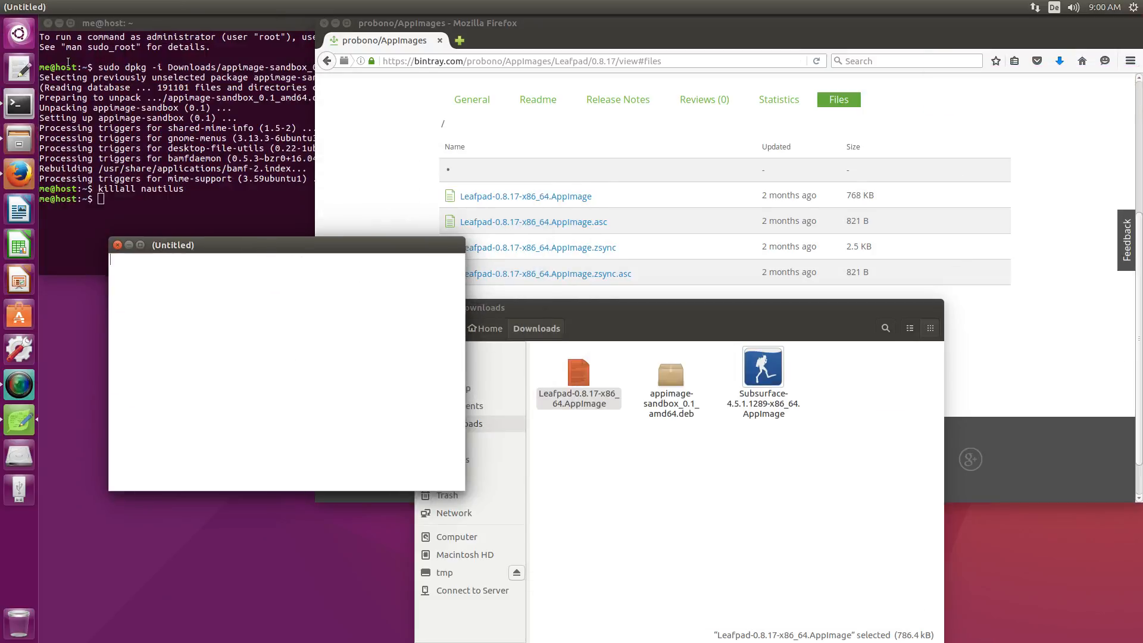
type("sdjfhgaskdjfhgkjsdahfg")
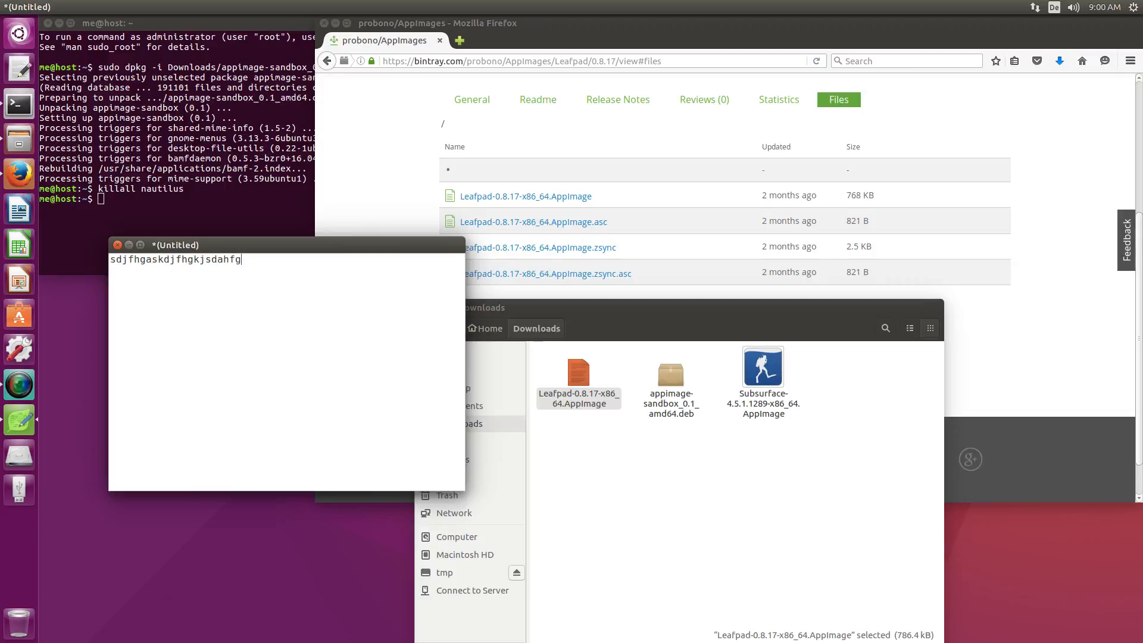
left_click(49, 7)
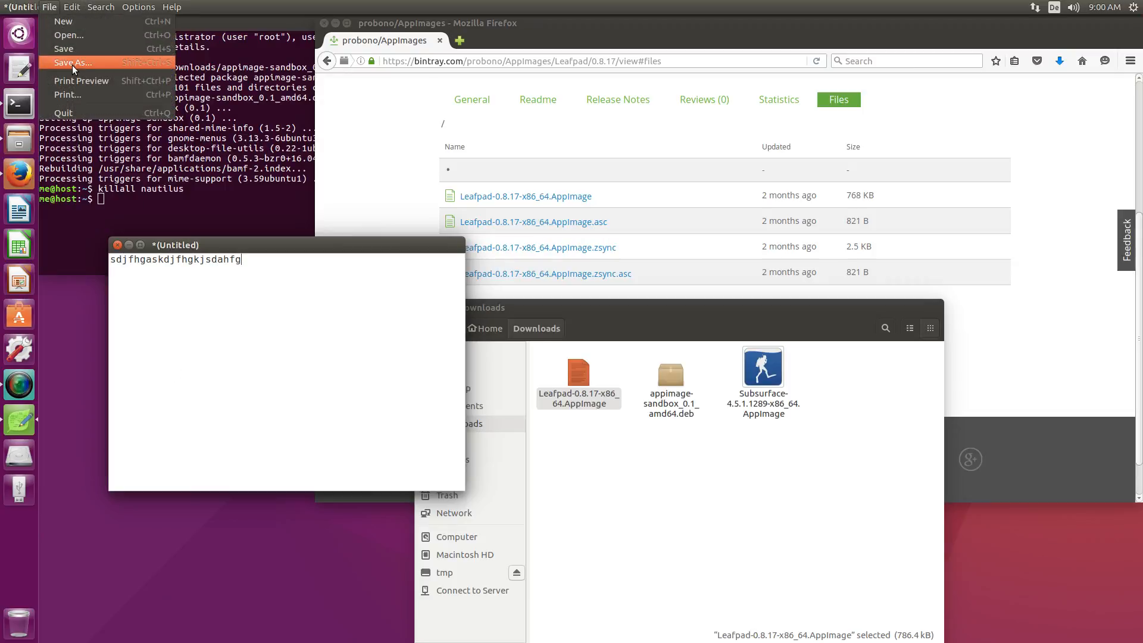
left_click(70, 62)
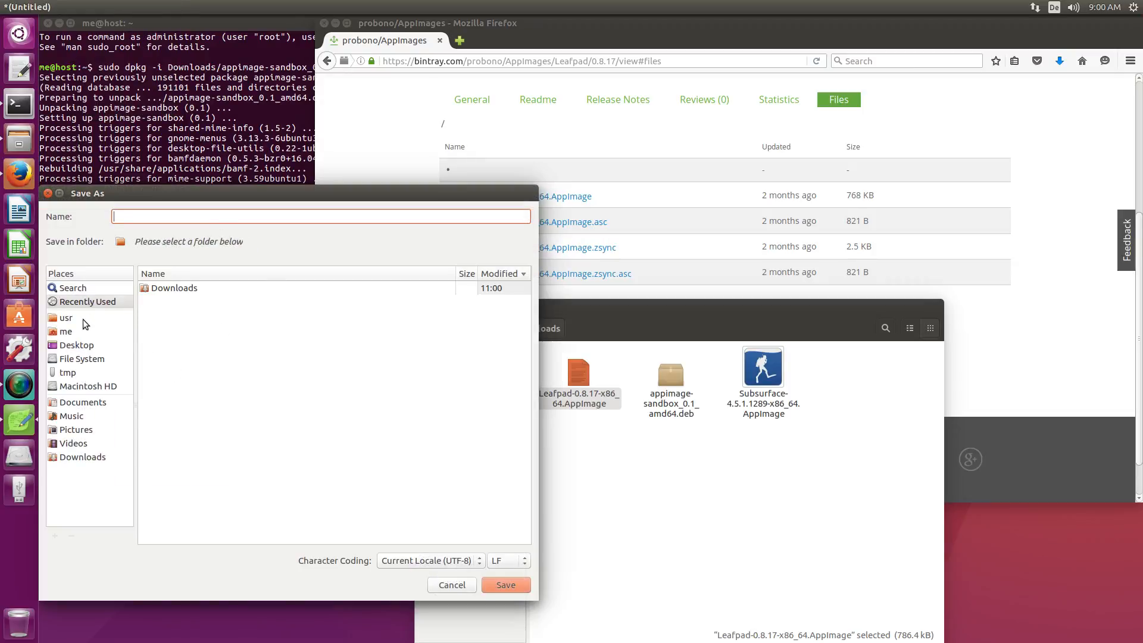
mouse_move(78, 347)
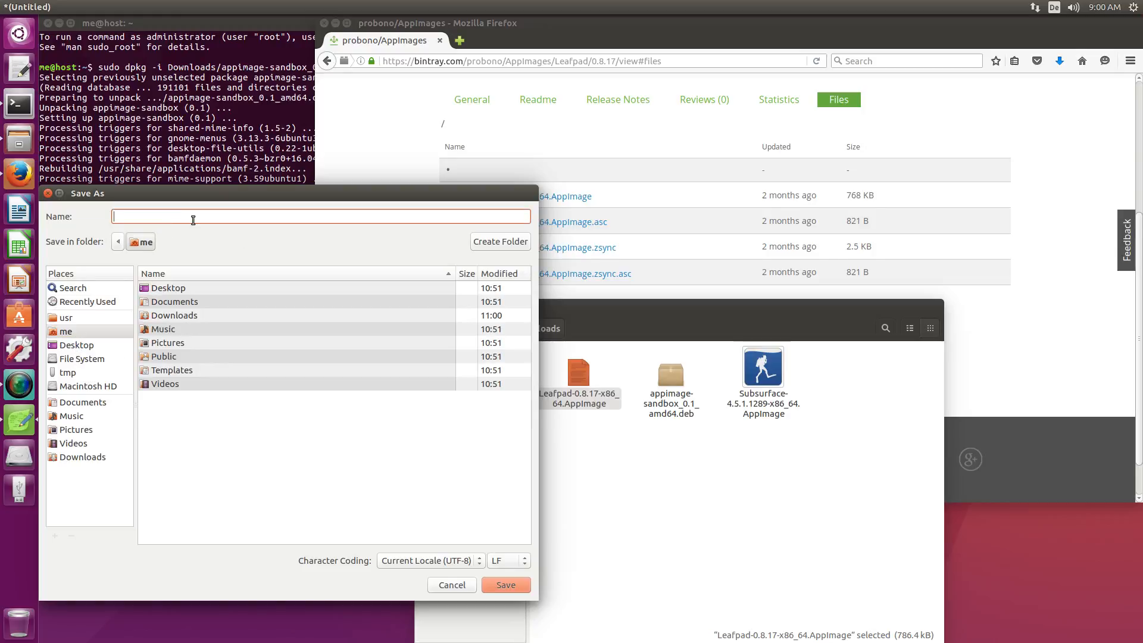
type("test")
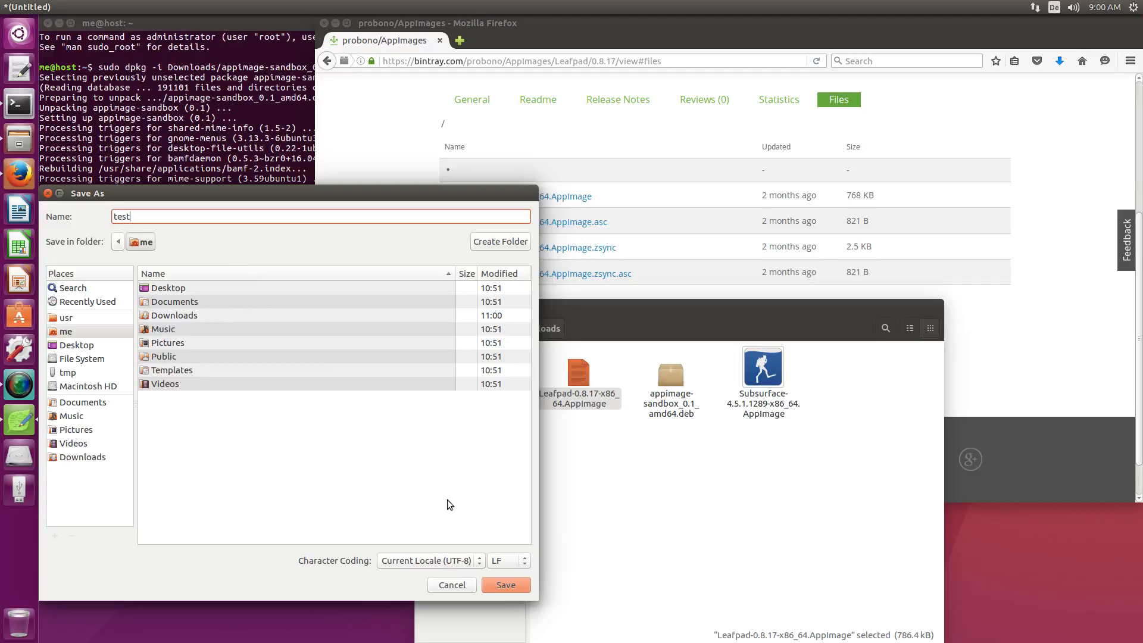
left_click(504, 585)
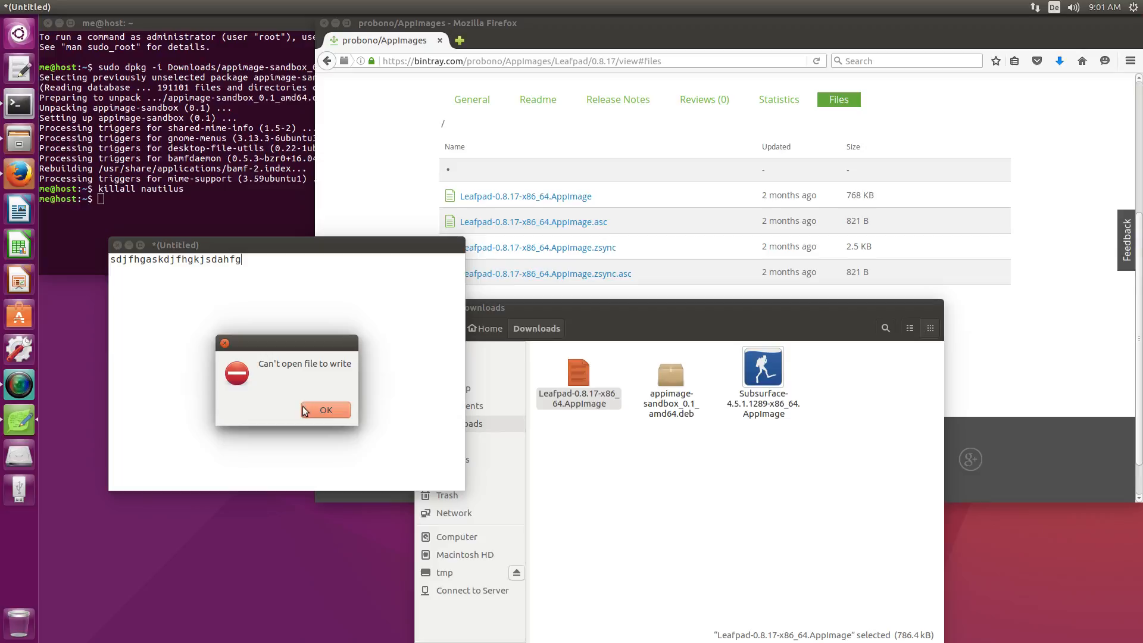
left_click(324, 409)
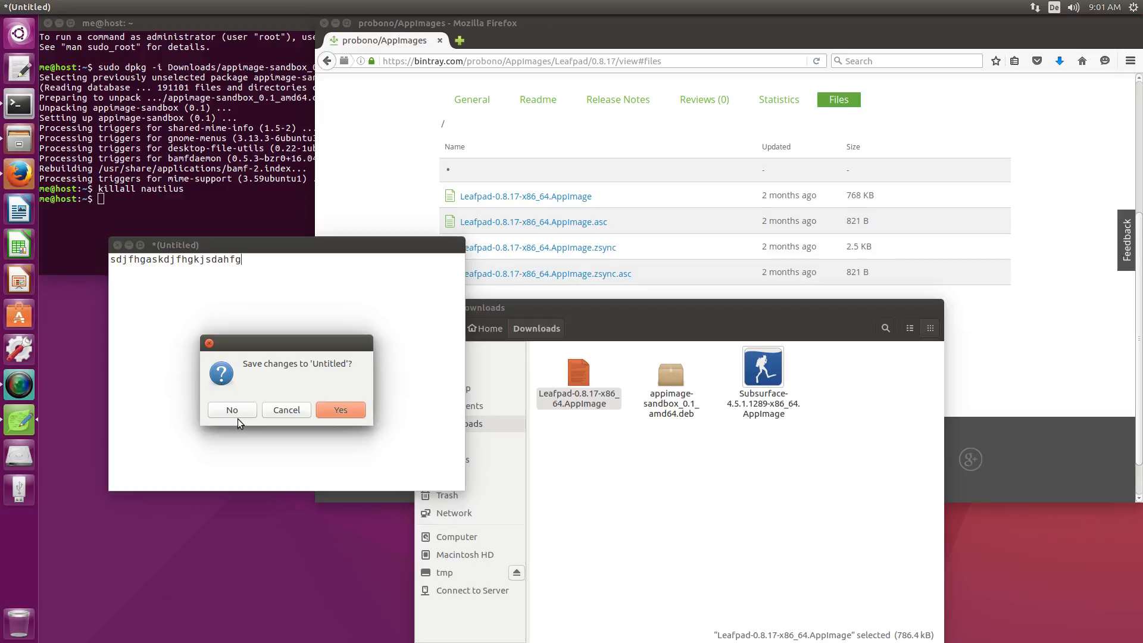
left_click(231, 410)
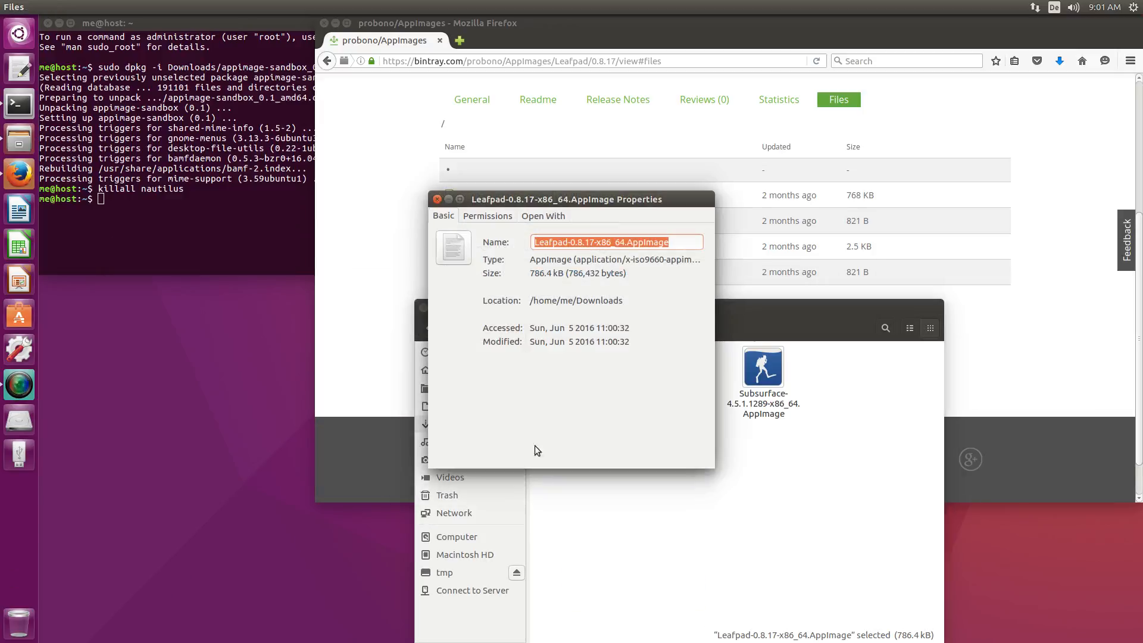
Allow executing the Leafpad AppImage, then type sdfsdf into the unsandboxed Leafpad
left_click(487, 215)
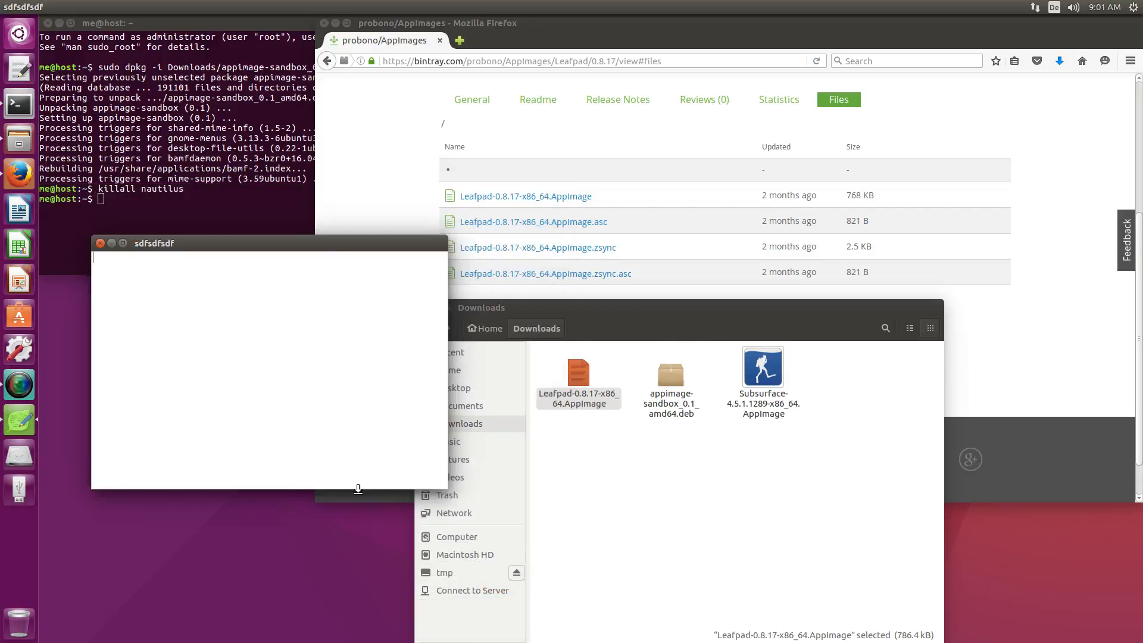
type("sdfsdf")
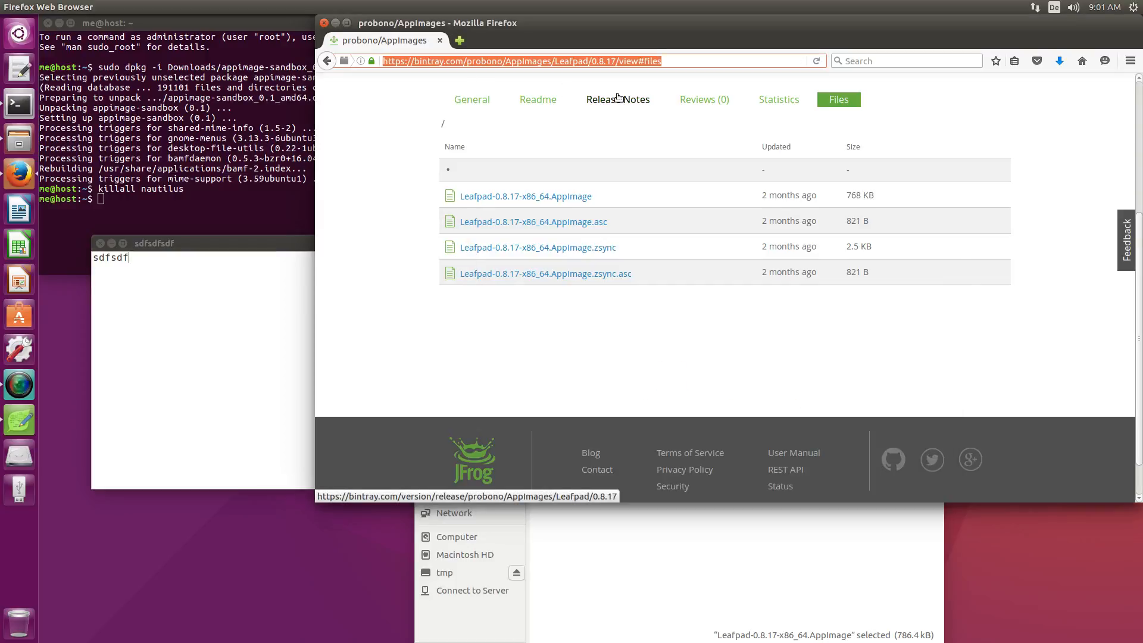
Open github.com/probonopd/AppImageKit via the address-bar suggestion for 'git'
type("github.com/probonopd/AppImageKit")
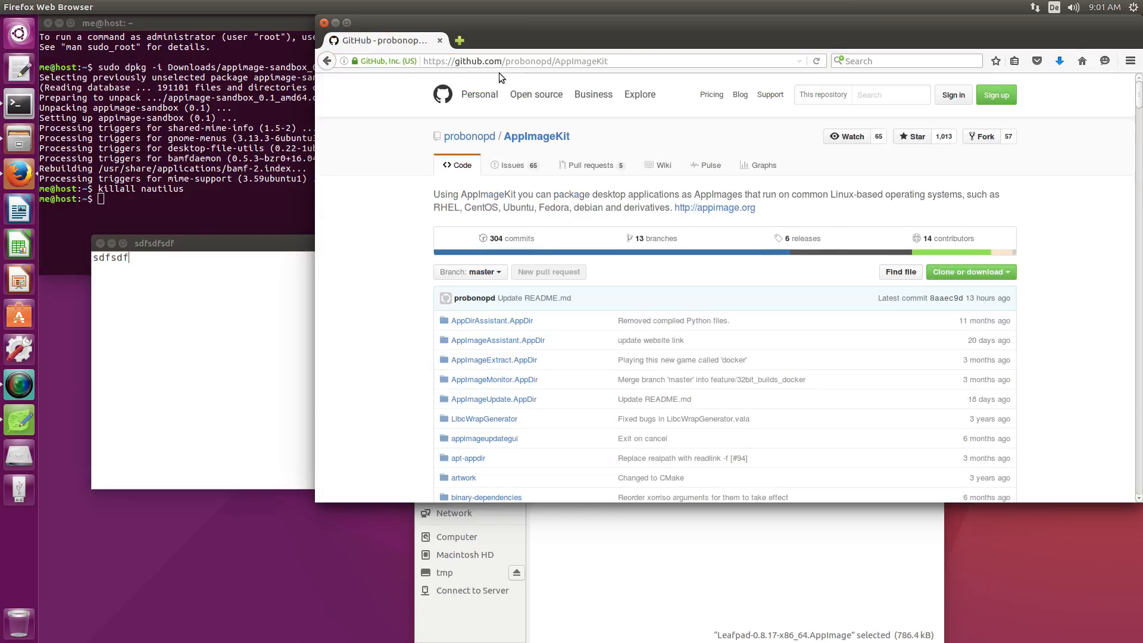
mouse_move(561, 71)
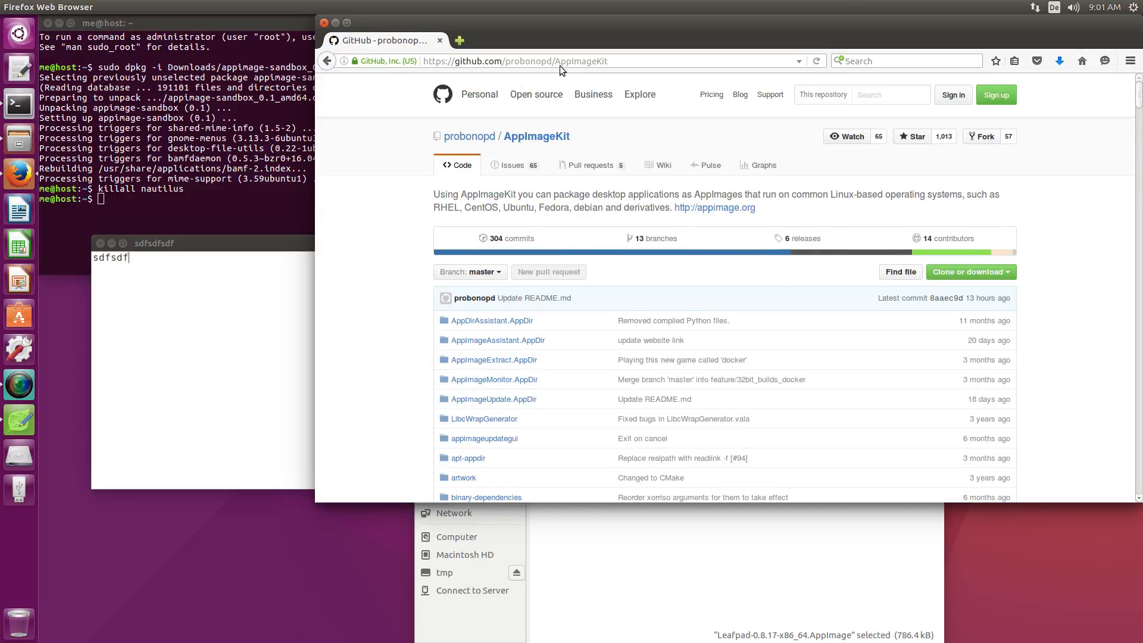